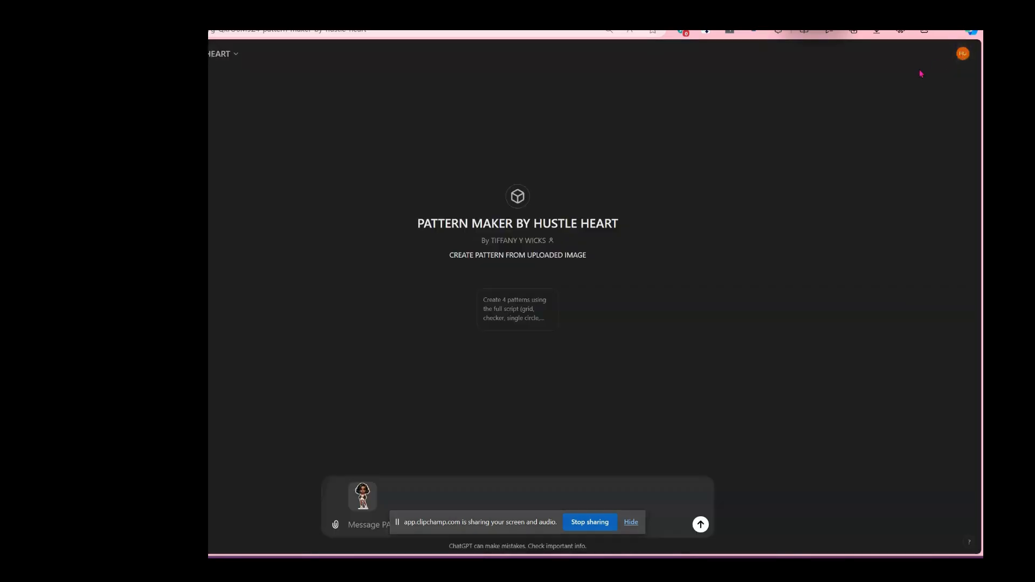
mouse_move(255, 64)
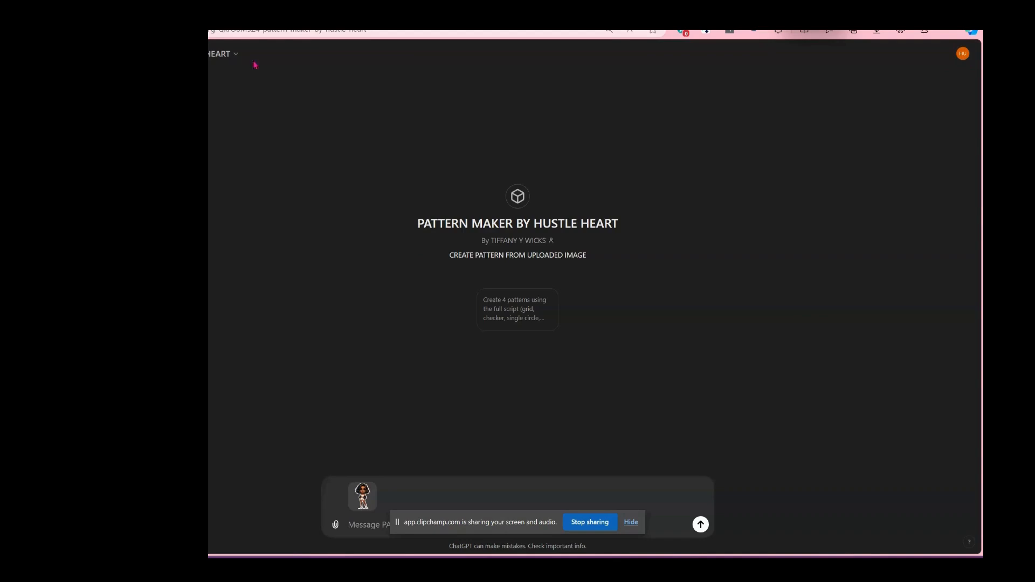
mouse_move(395, 249)
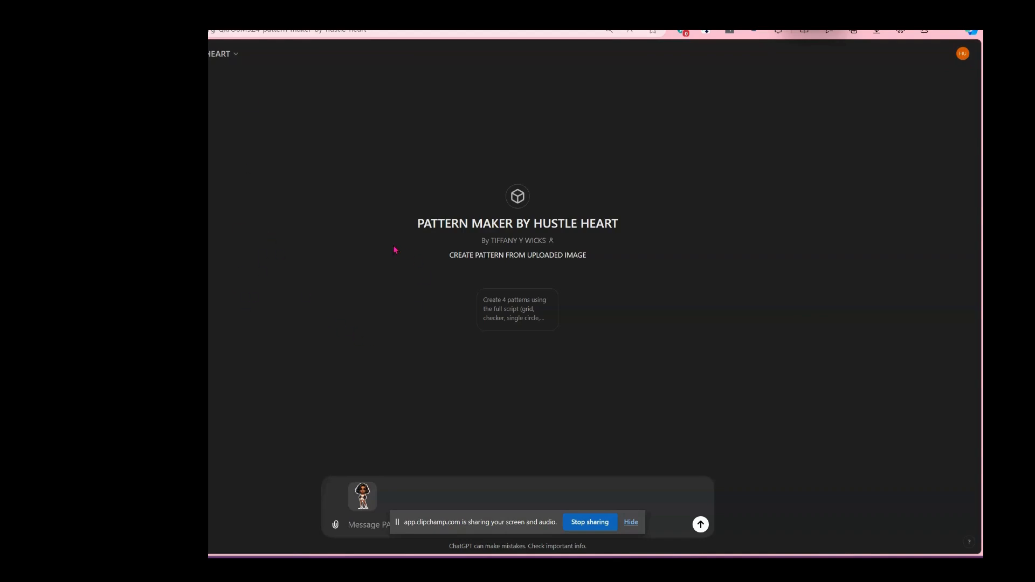
mouse_move(380, 231)
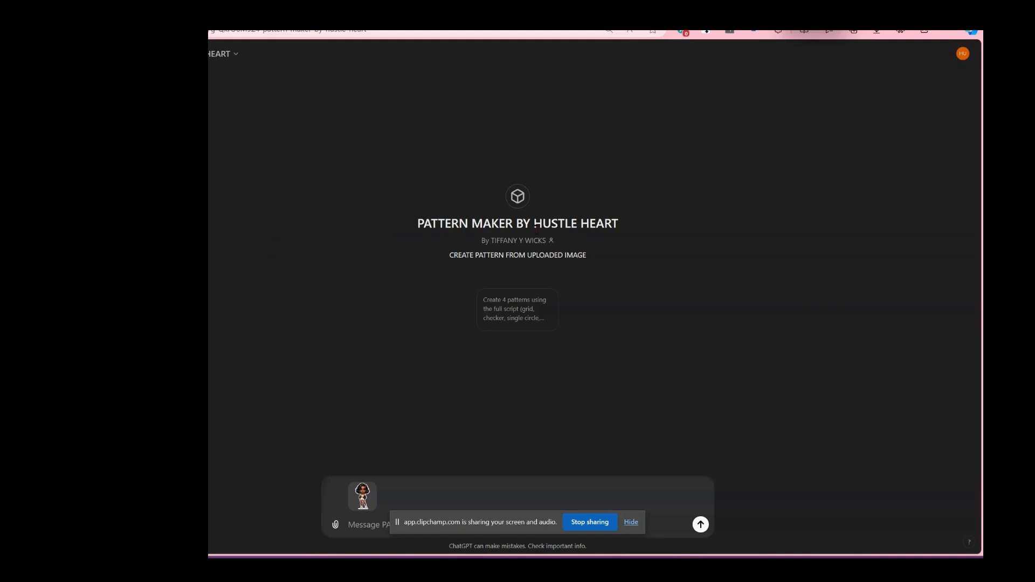
mouse_move(411, 434)
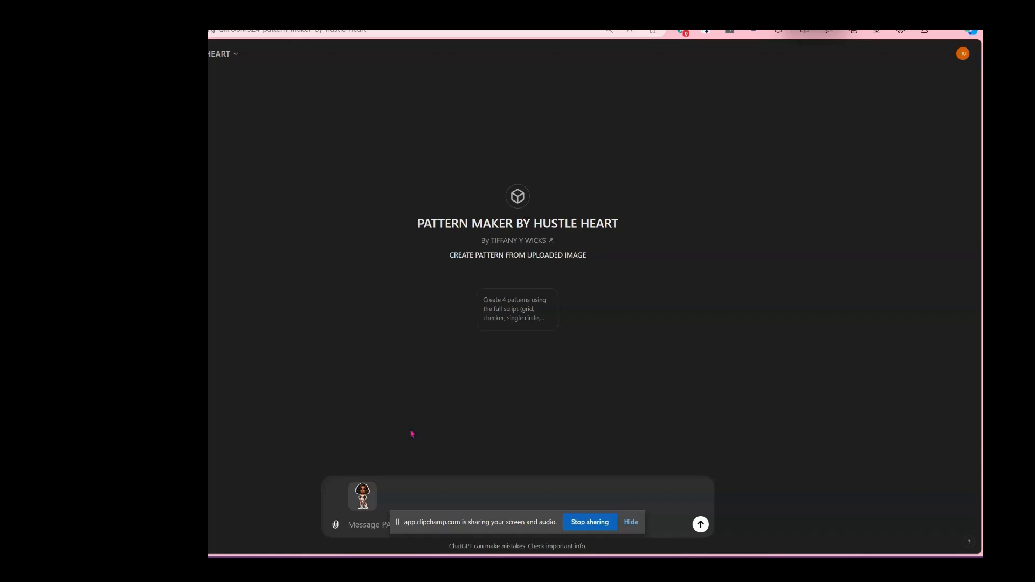
mouse_move(362, 496)
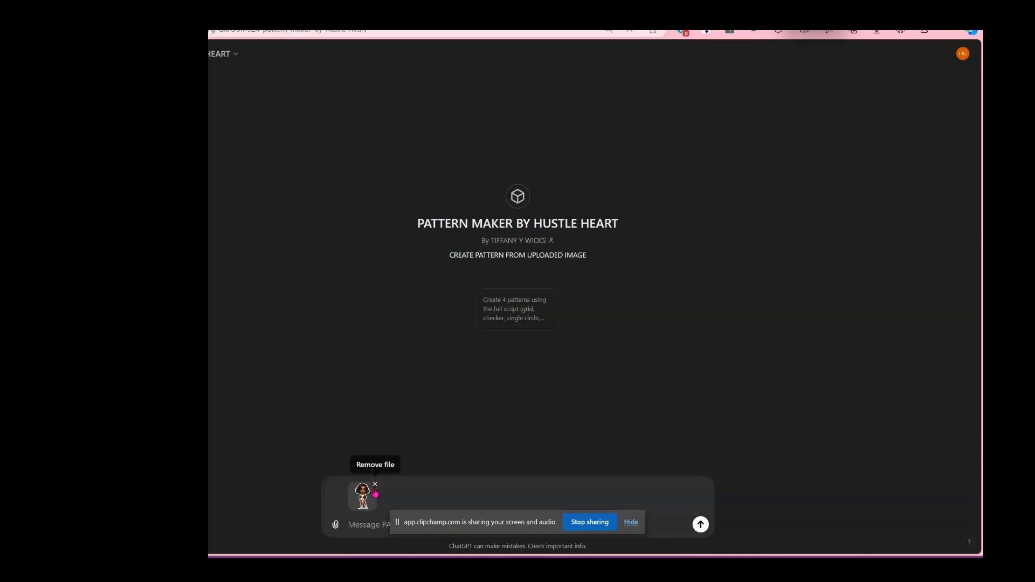
Step: Remove the attached character image from the unsent Pattern Maker message
click(374, 484)
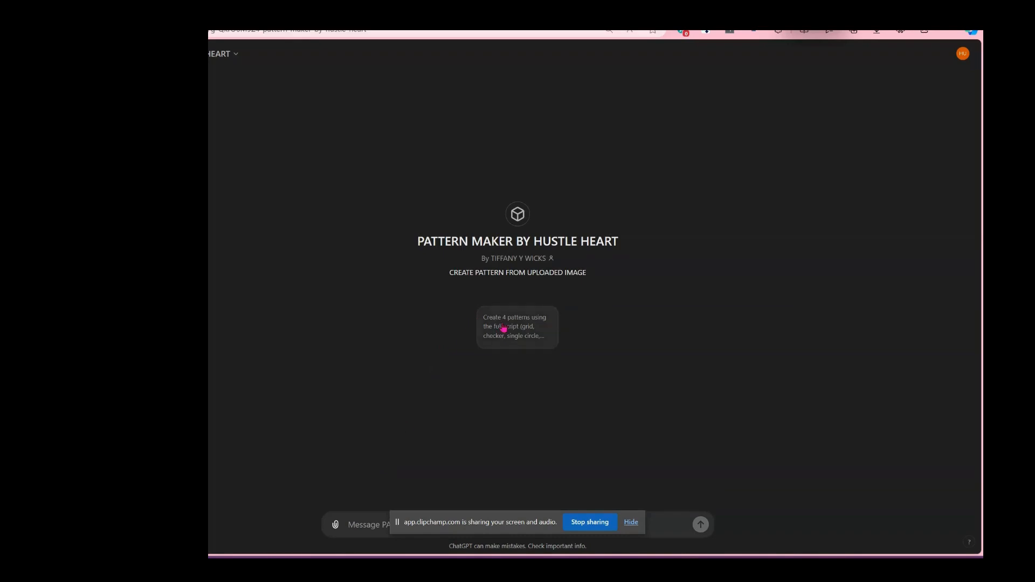
mouse_move(500, 326)
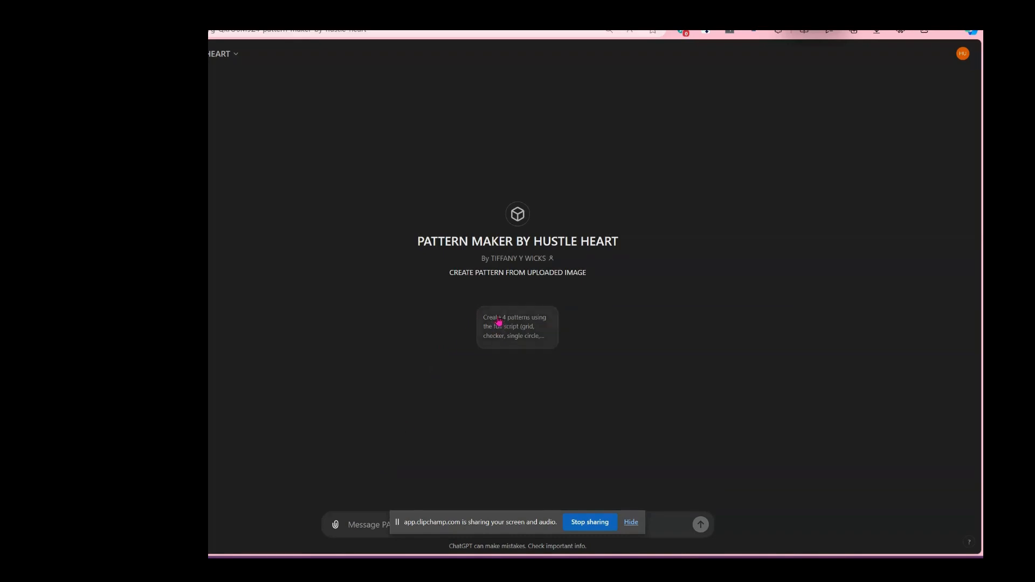
mouse_move(393, 233)
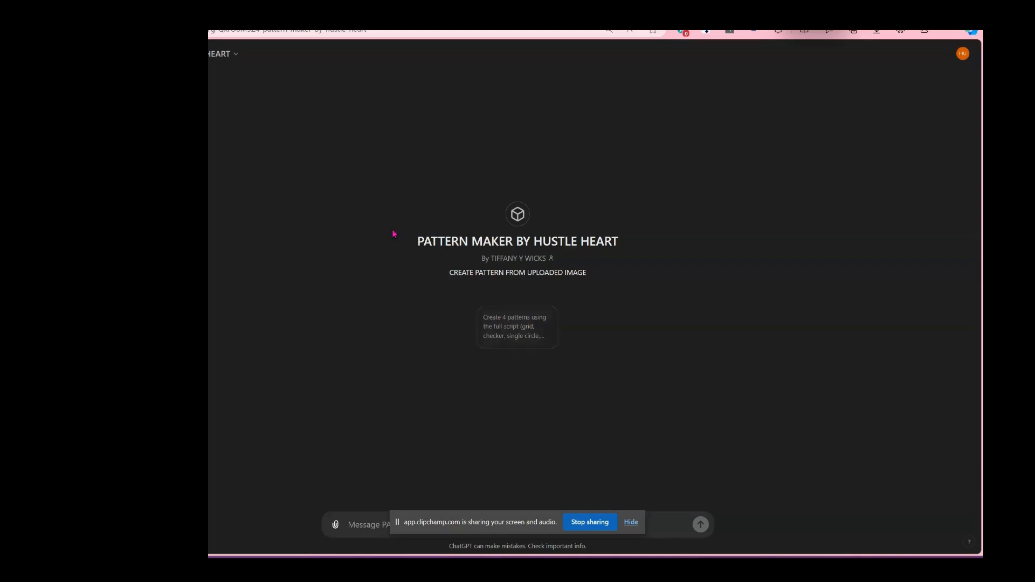
mouse_move(378, 256)
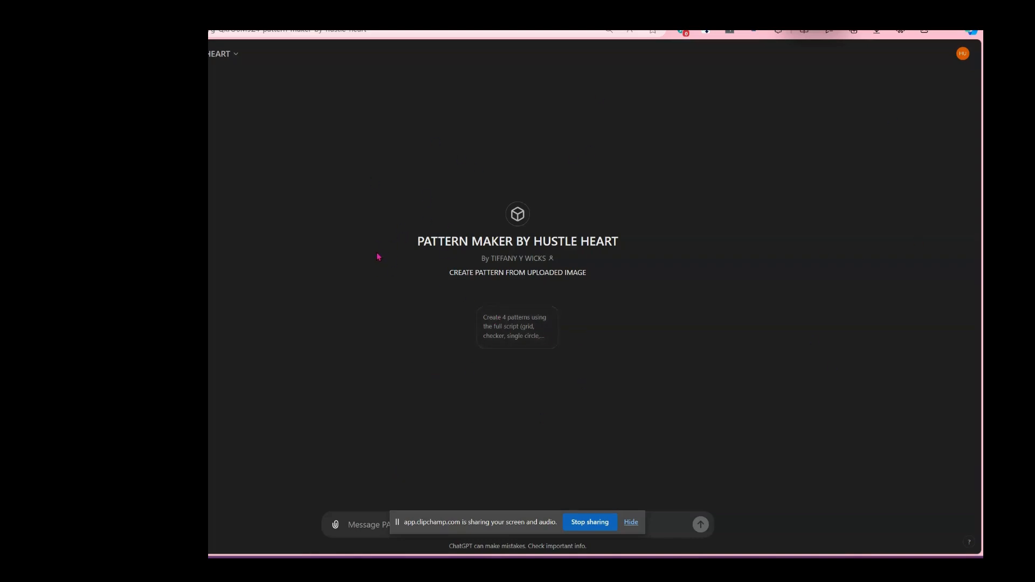
mouse_move(511, 423)
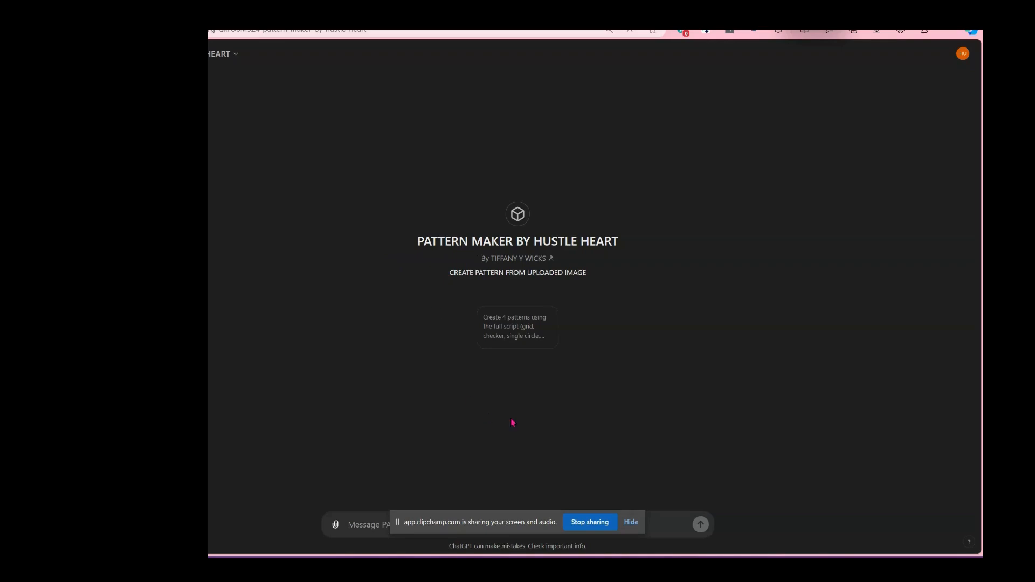
mouse_move(414, 381)
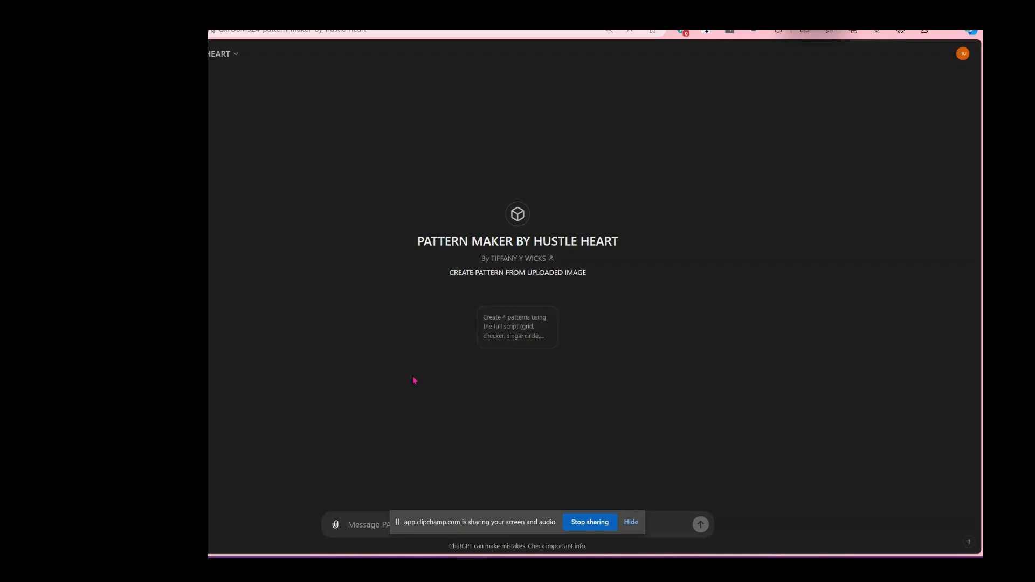
mouse_move(475, 360)
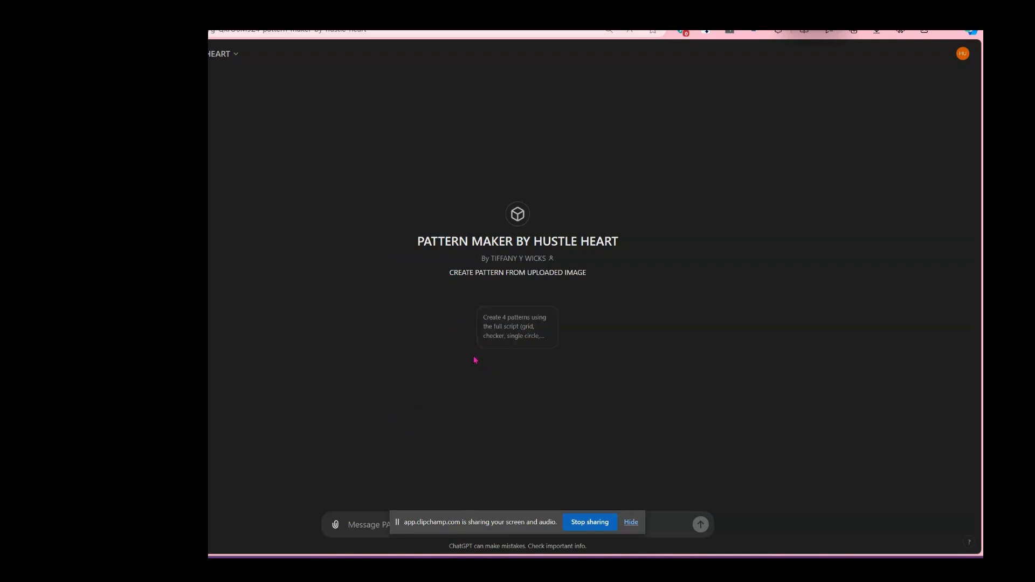
mouse_move(406, 273)
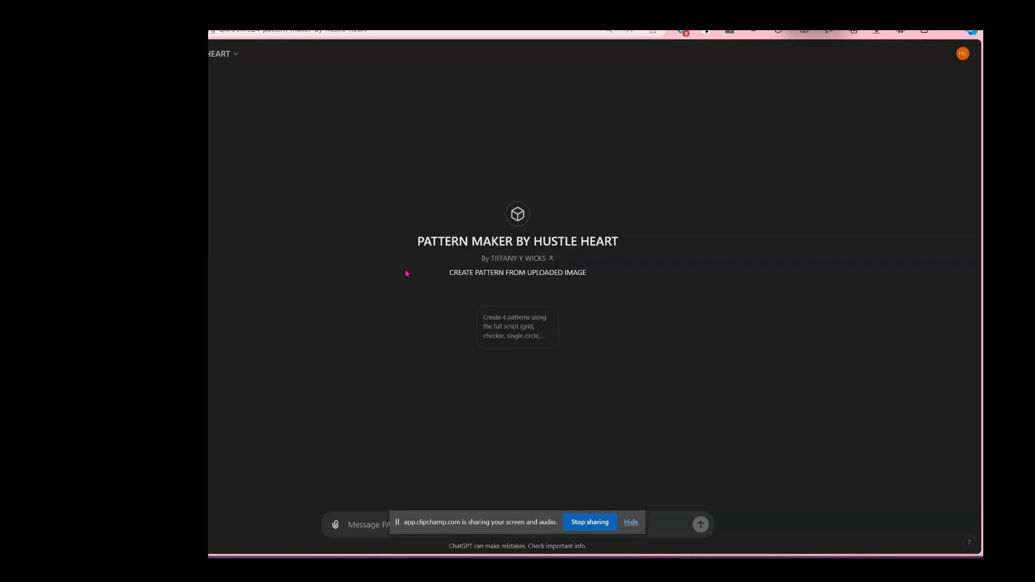
mouse_move(412, 249)
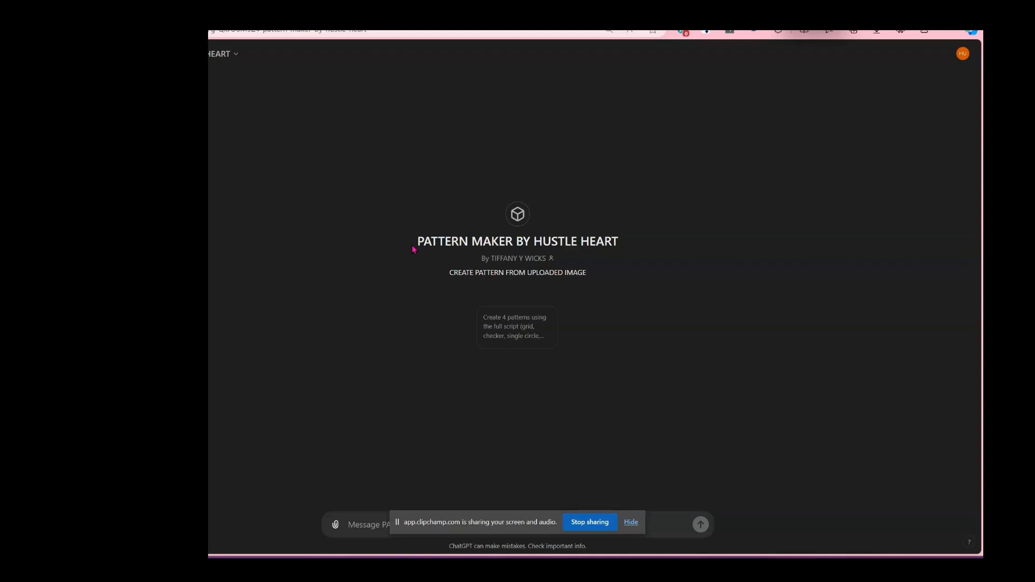
mouse_move(410, 235)
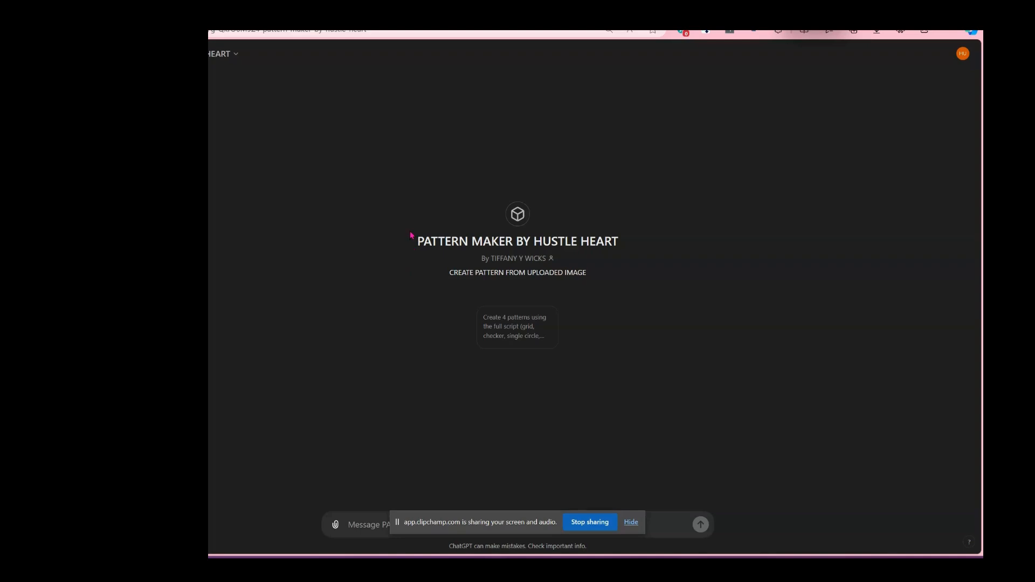
mouse_move(500, 332)
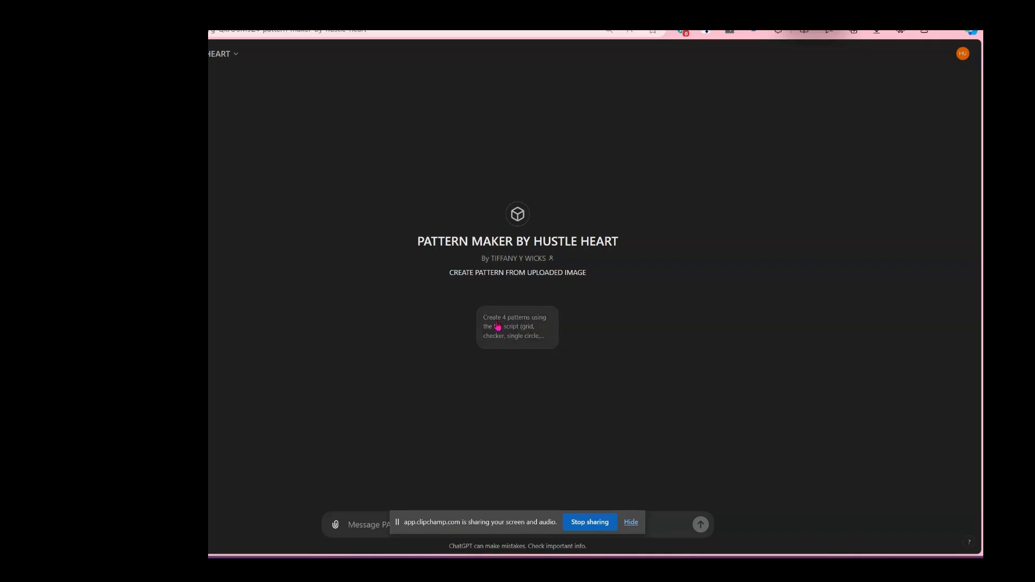
mouse_move(504, 333)
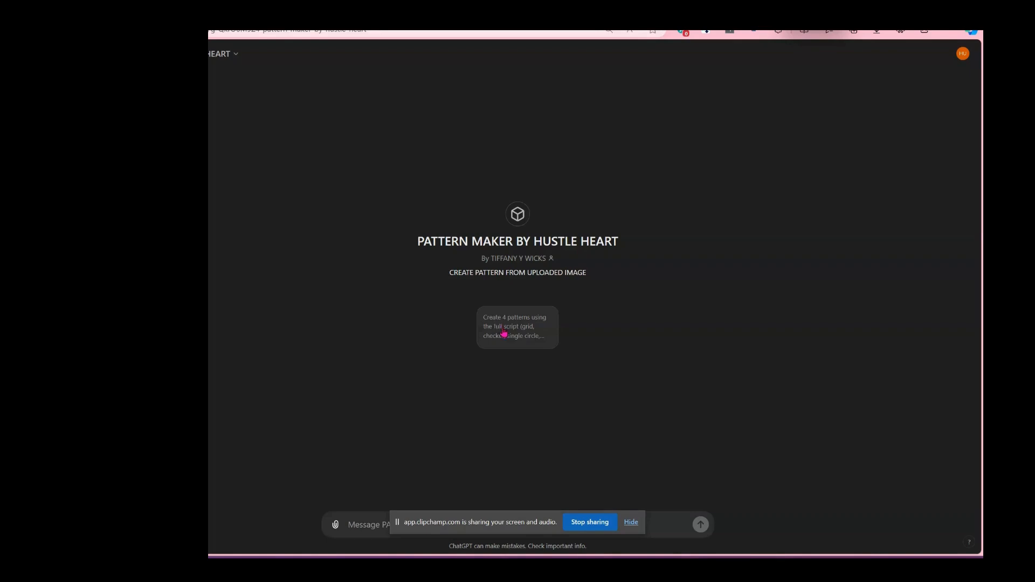
mouse_move(517, 348)
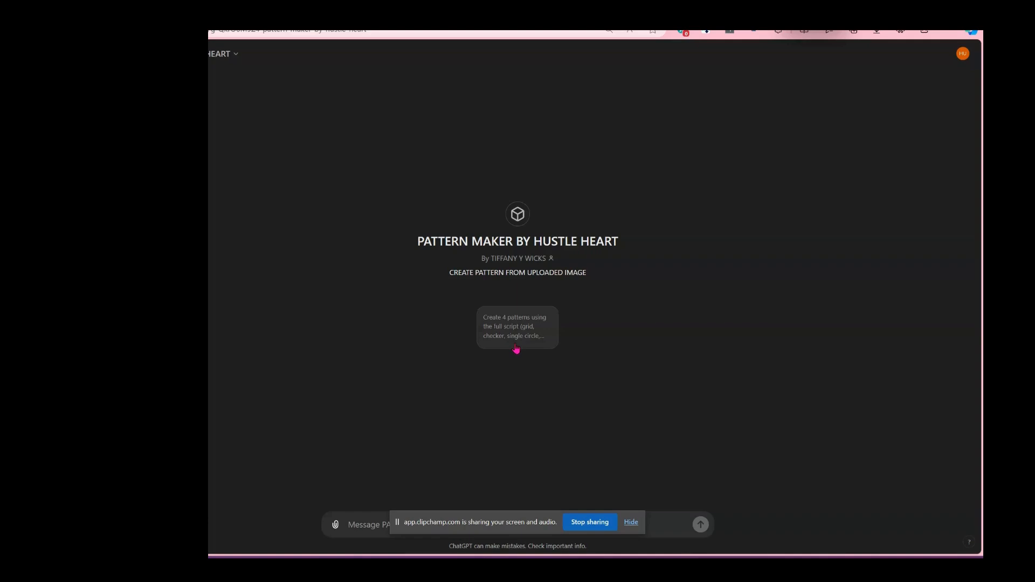
mouse_move(507, 272)
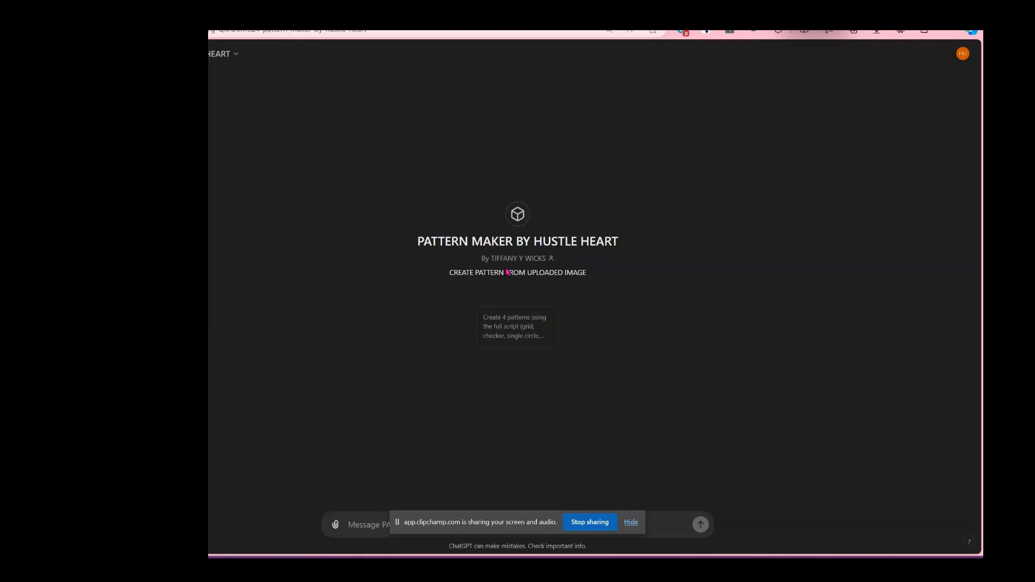
mouse_move(243, 369)
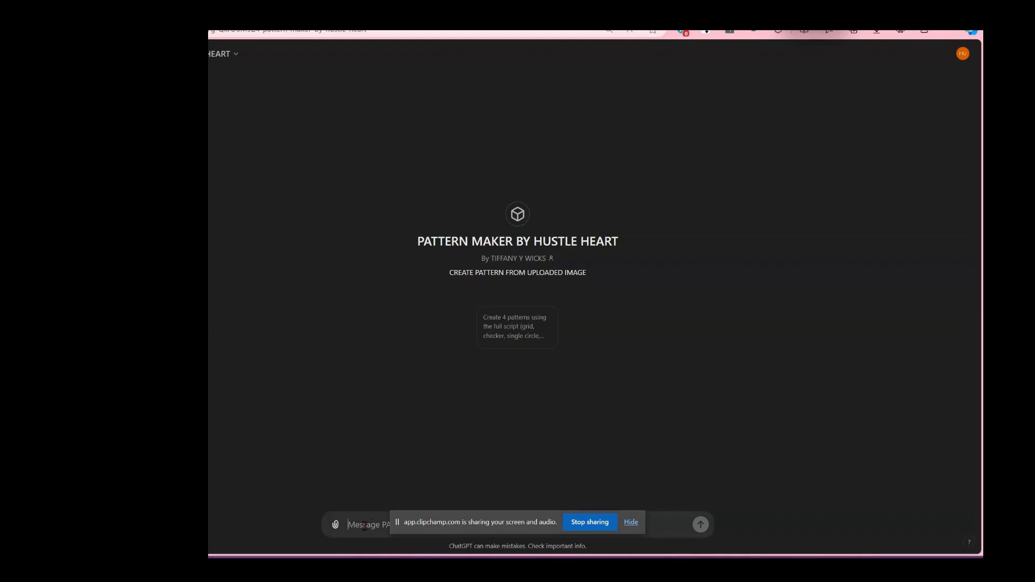
Step: Send the four-pattern starter request, then paste the cartoon woman image into a new message
right_click(367, 524)
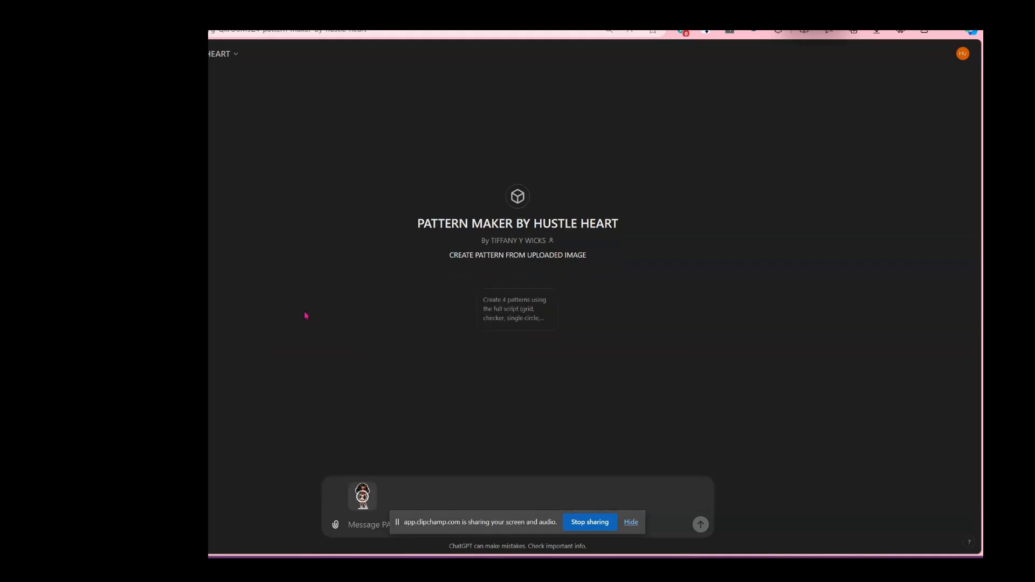
mouse_move(710, 354)
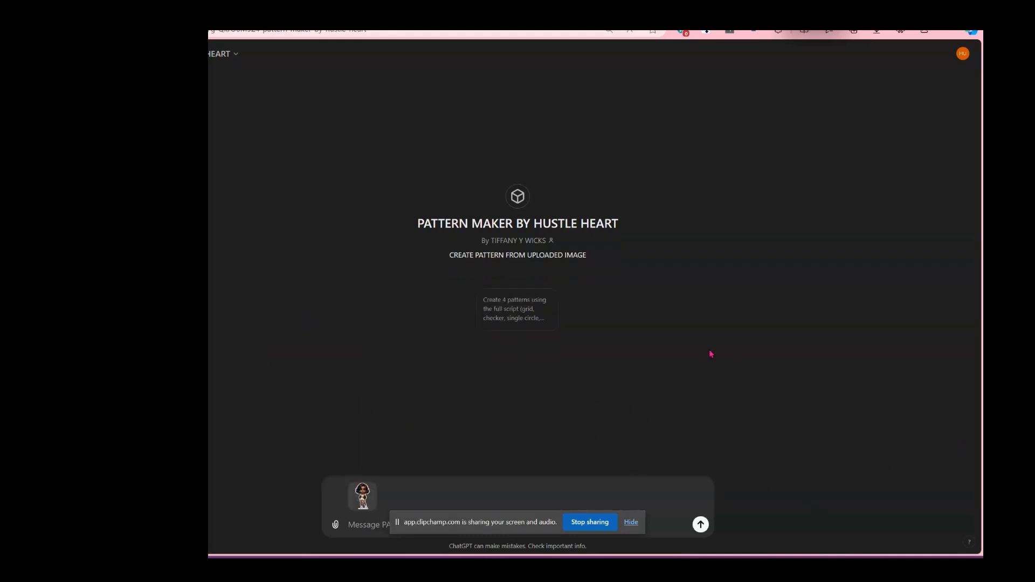
mouse_move(600, 388)
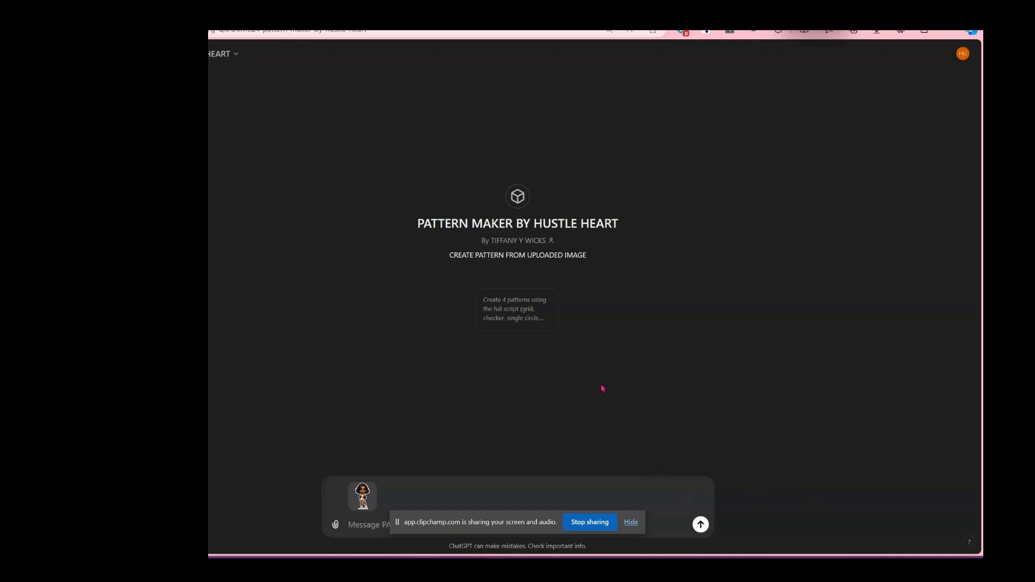
click(517, 308)
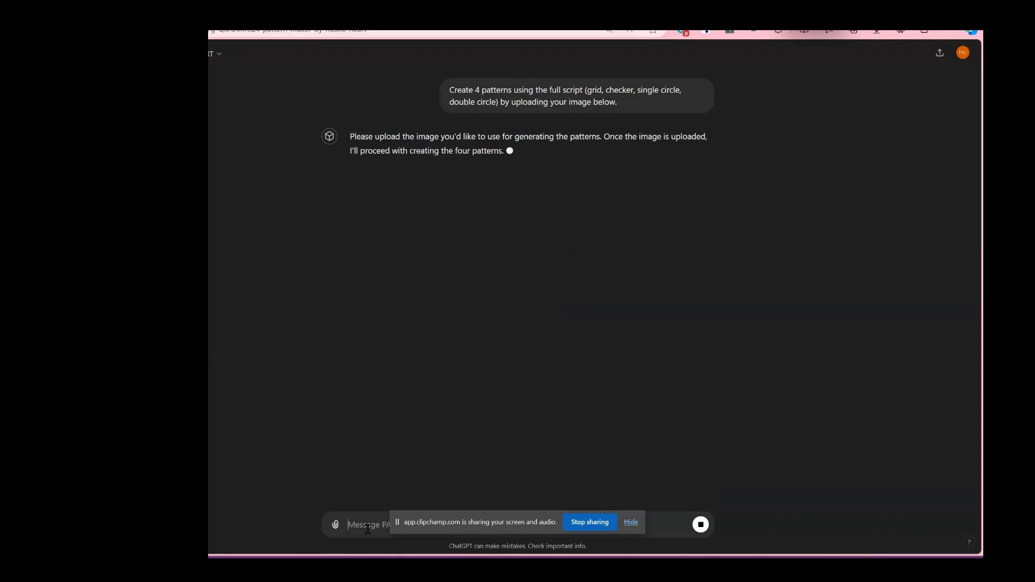
right_click(369, 525)
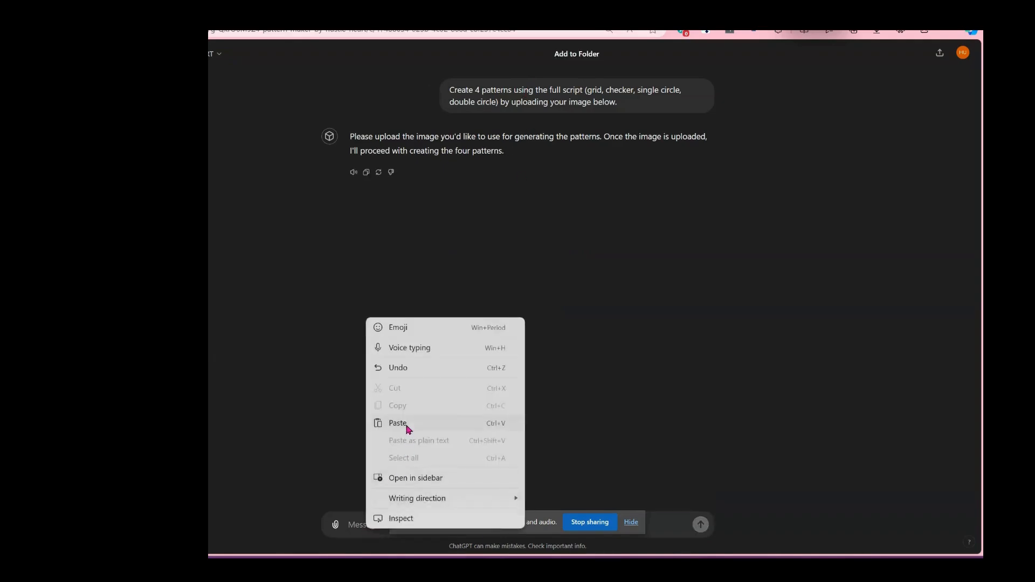
click(398, 423)
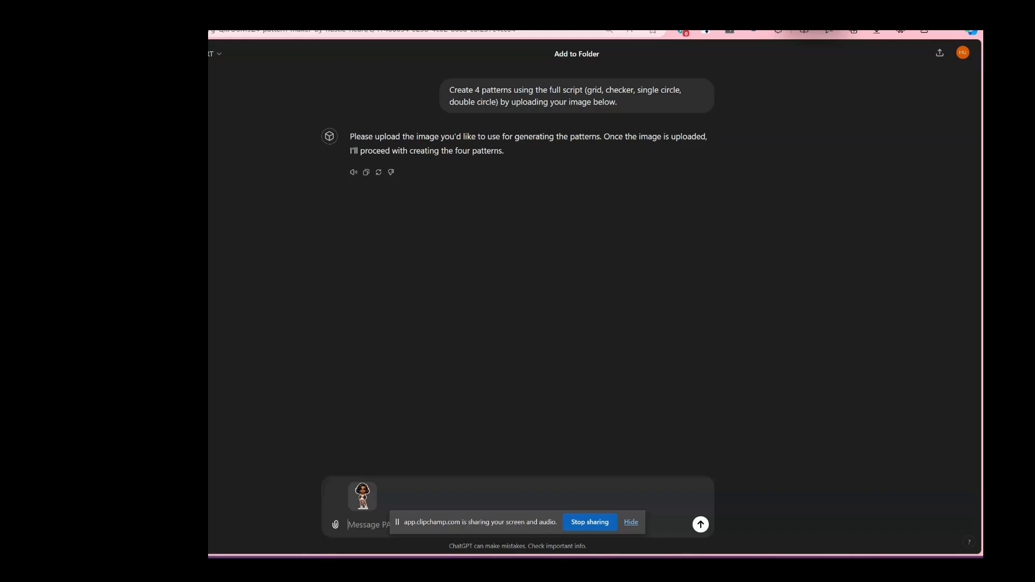
mouse_move(704, 56)
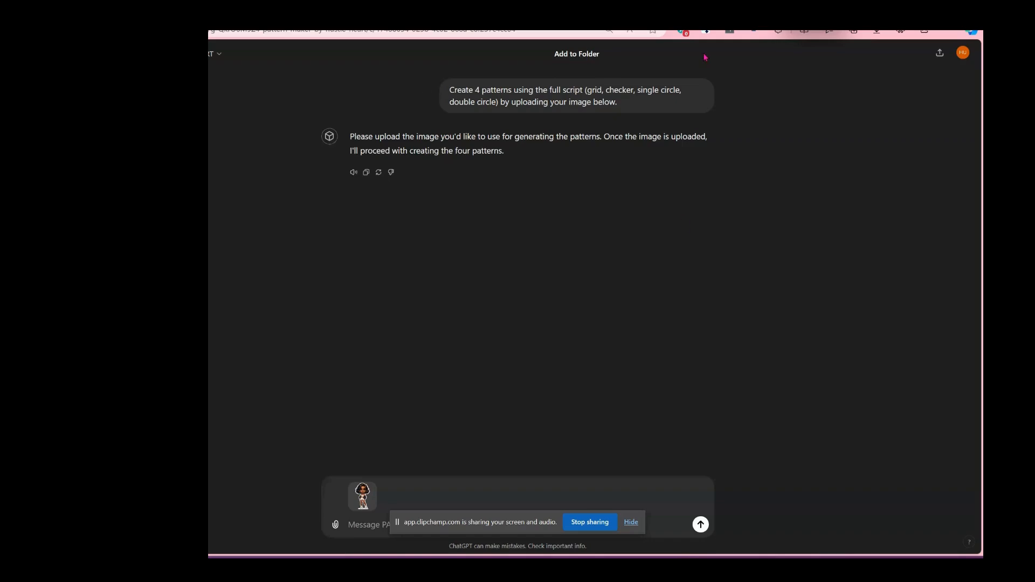
mouse_move(655, 263)
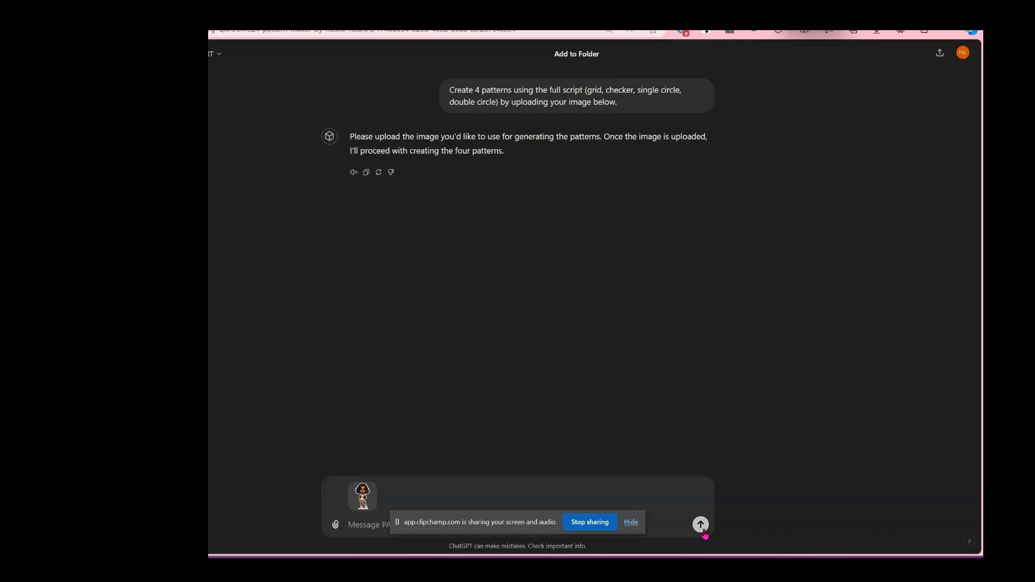
Step: Send the woman image so Pattern Maker generates the four pattern links
click(700, 524)
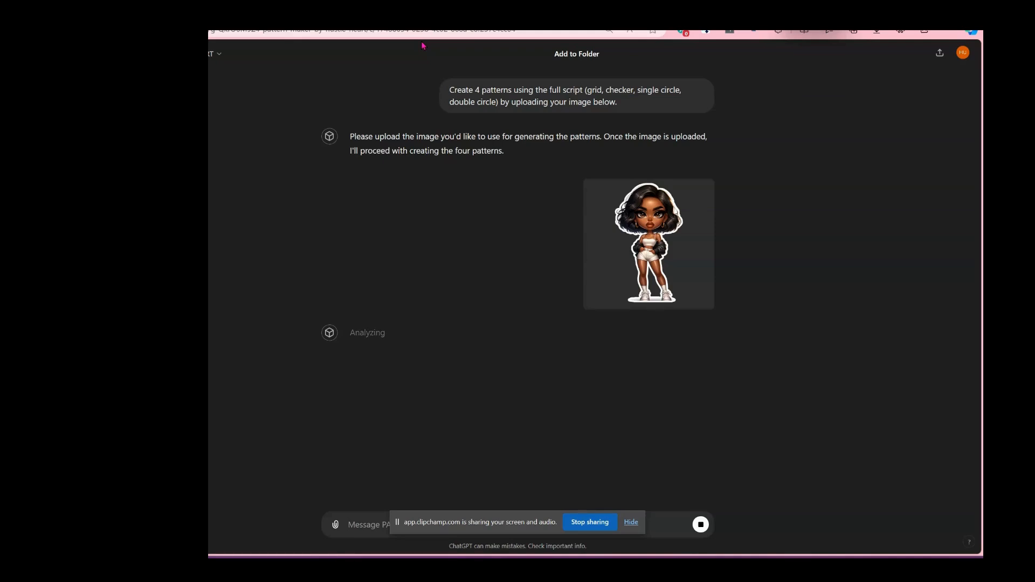
mouse_move(572, 125)
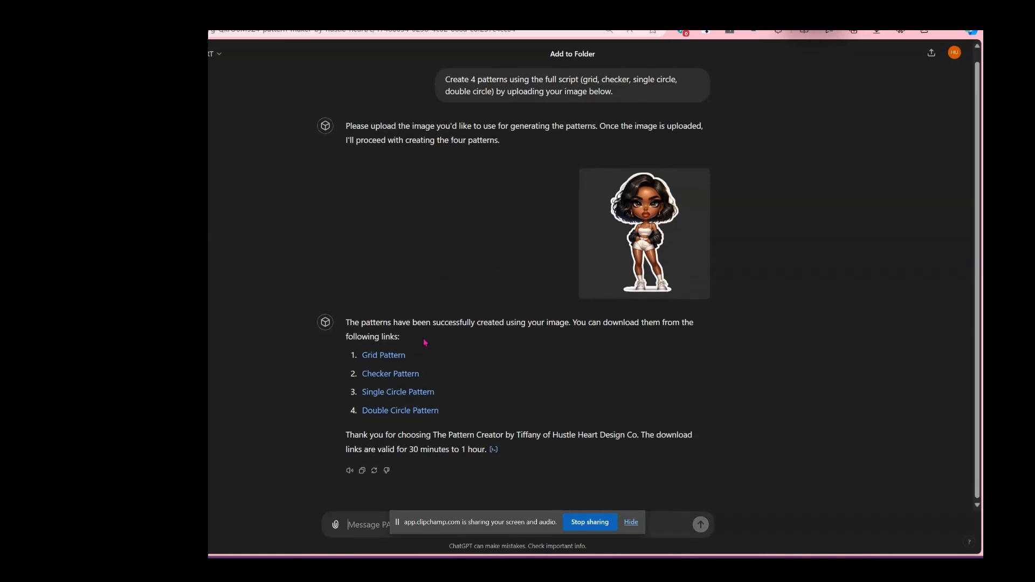
Step: Download the woman Grid Pattern file and show it in Edge's downloads list
click(383, 355)
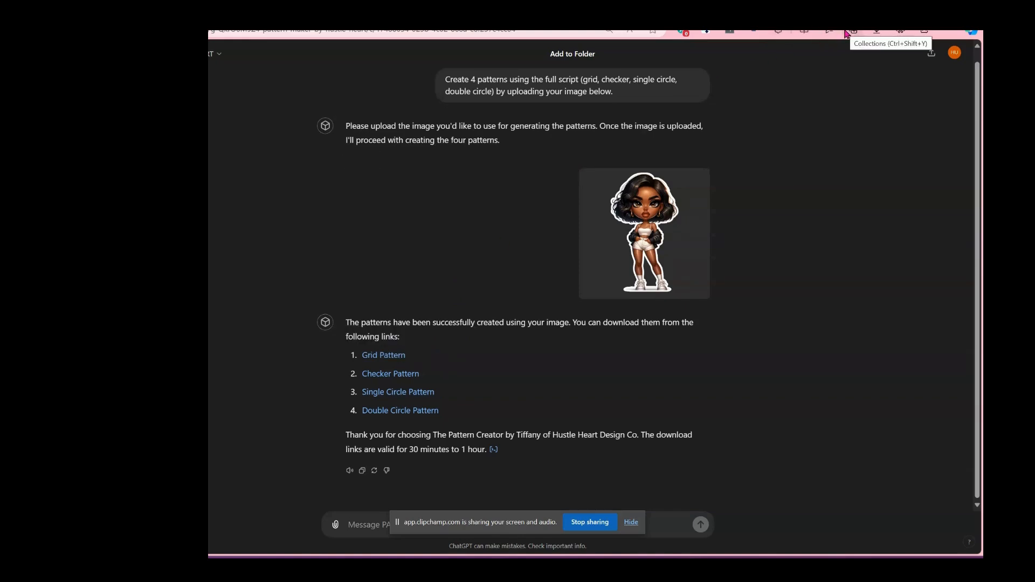
click(876, 31)
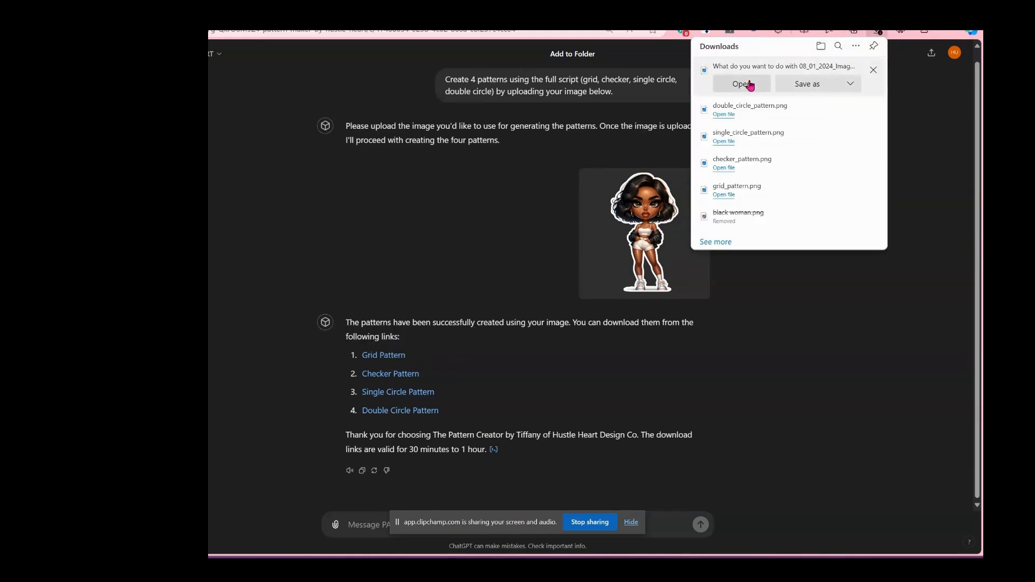
mouse_move(839, 68)
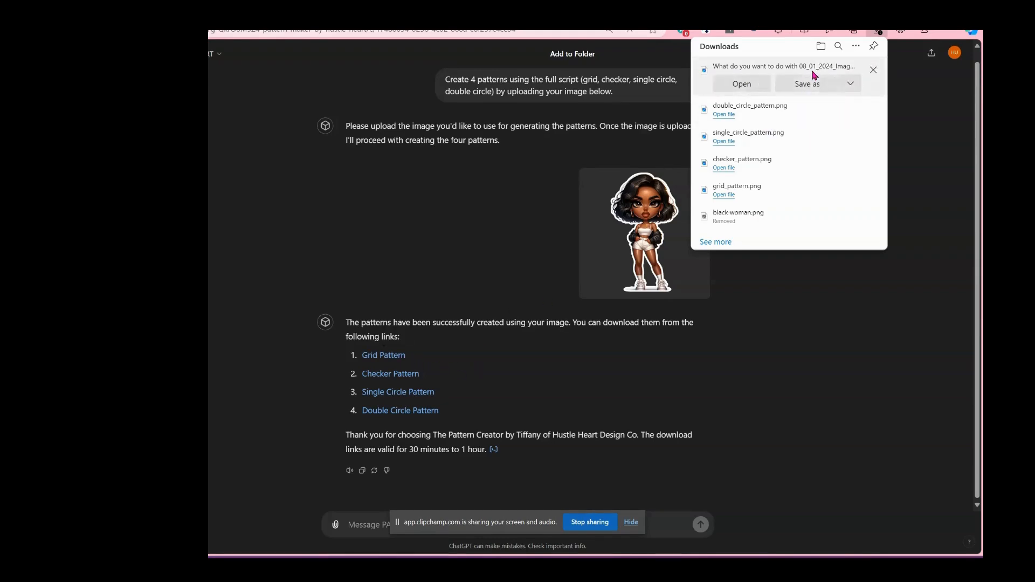
mouse_move(782, 66)
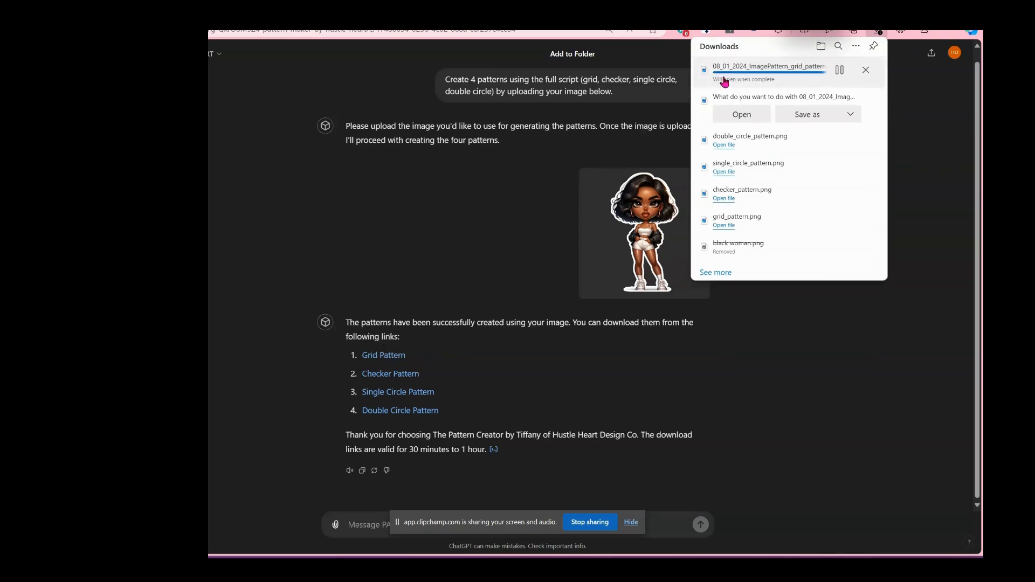
Step: Preview the grid image in Photos, download the Checker and Double Circle files, and close Photos
click(742, 115)
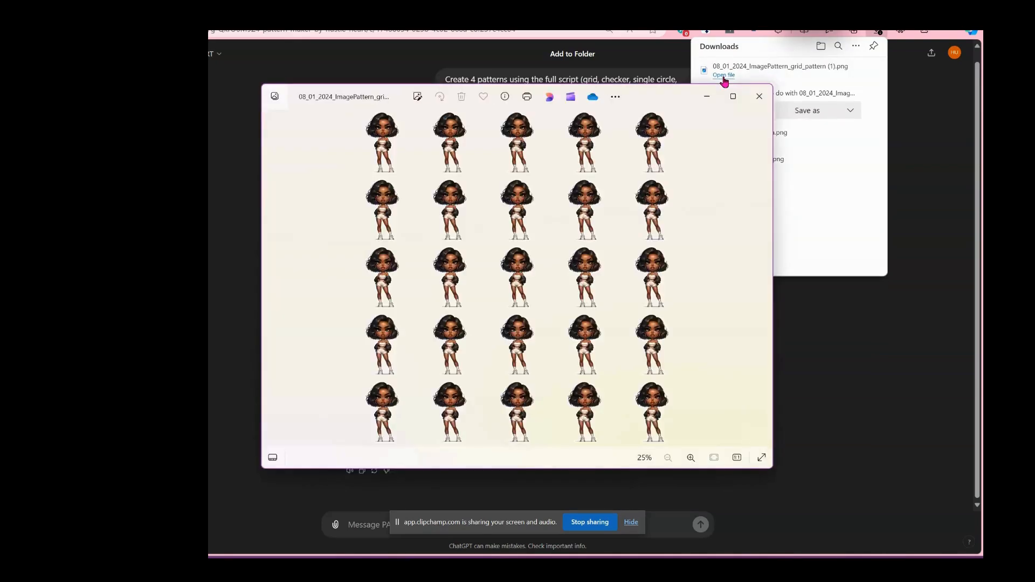
mouse_move(759, 96)
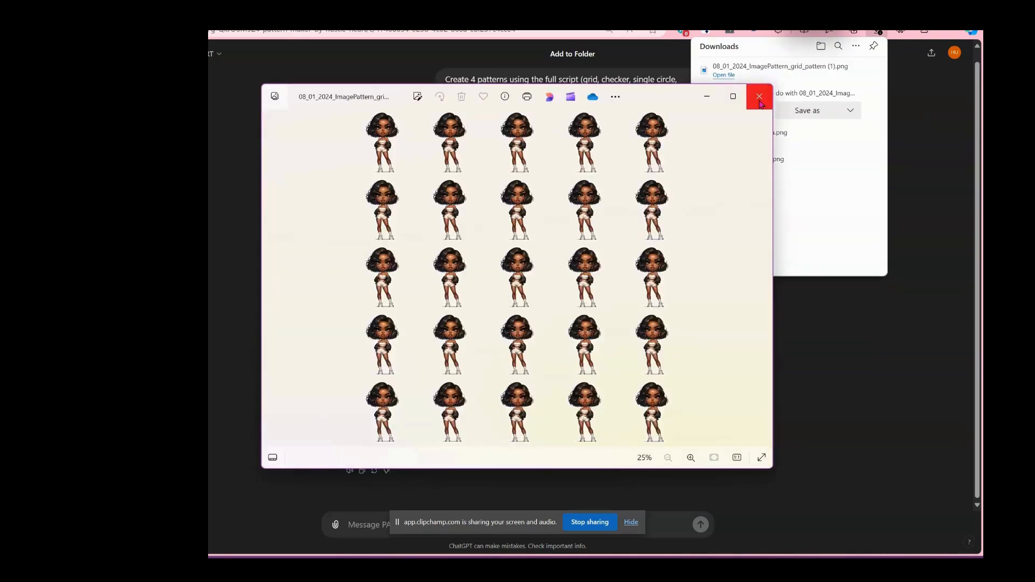
click(758, 96)
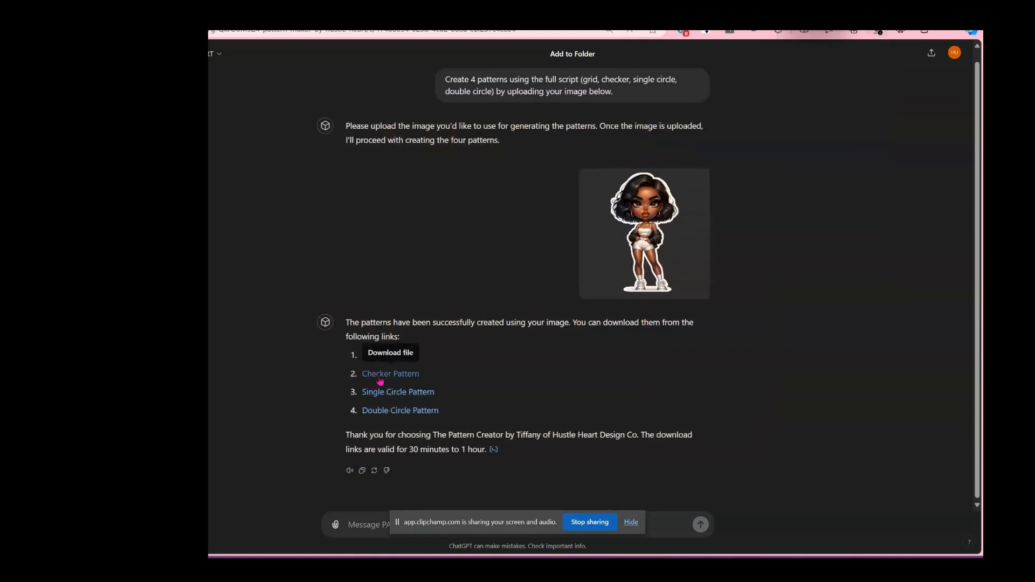
click(382, 355)
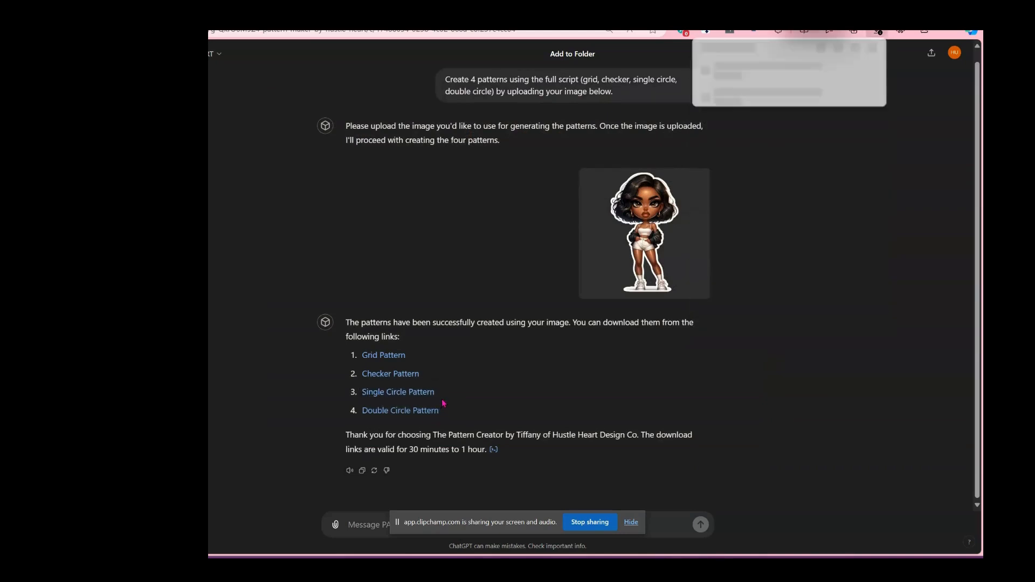
click(400, 409)
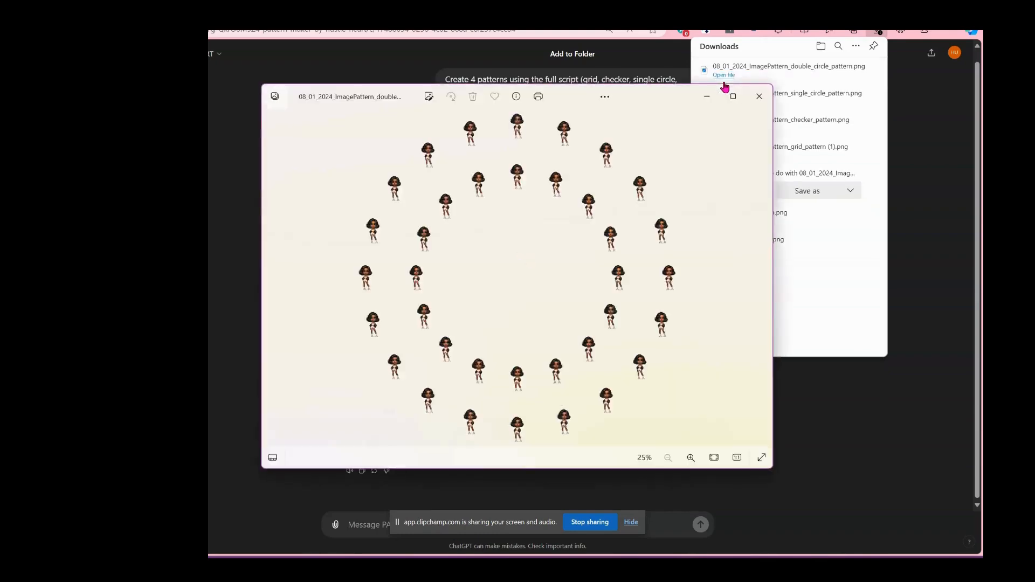
click(758, 96)
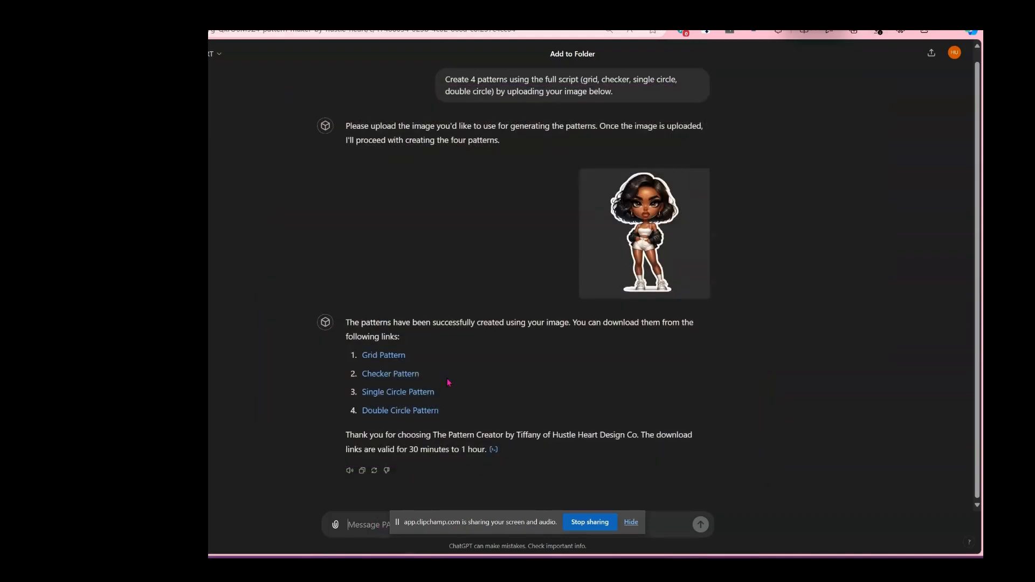
mouse_move(435, 550)
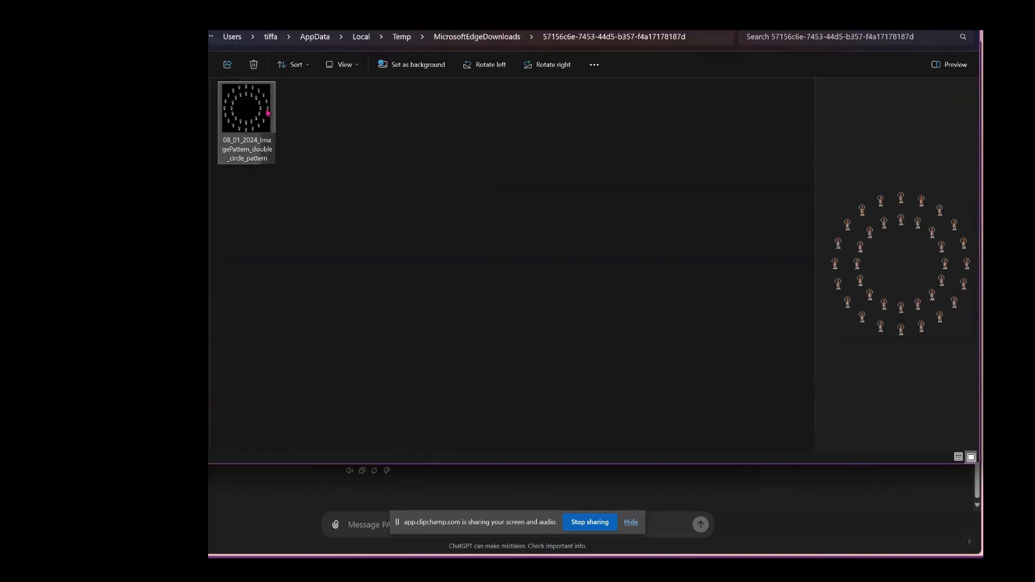
Step: Show the context options for the double circle PNG in the Edge downloads folder
right_click(245, 107)
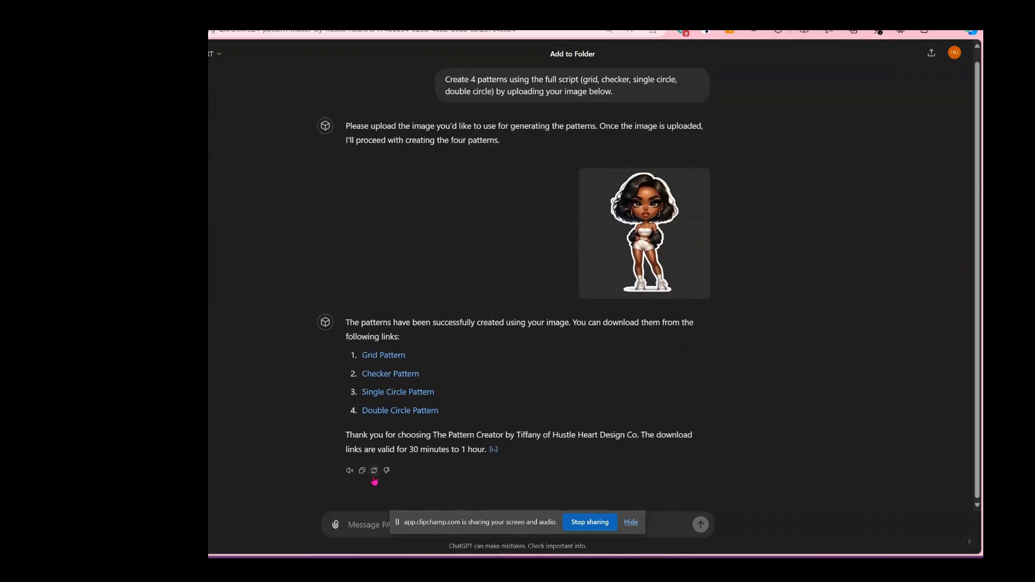
mouse_move(374, 470)
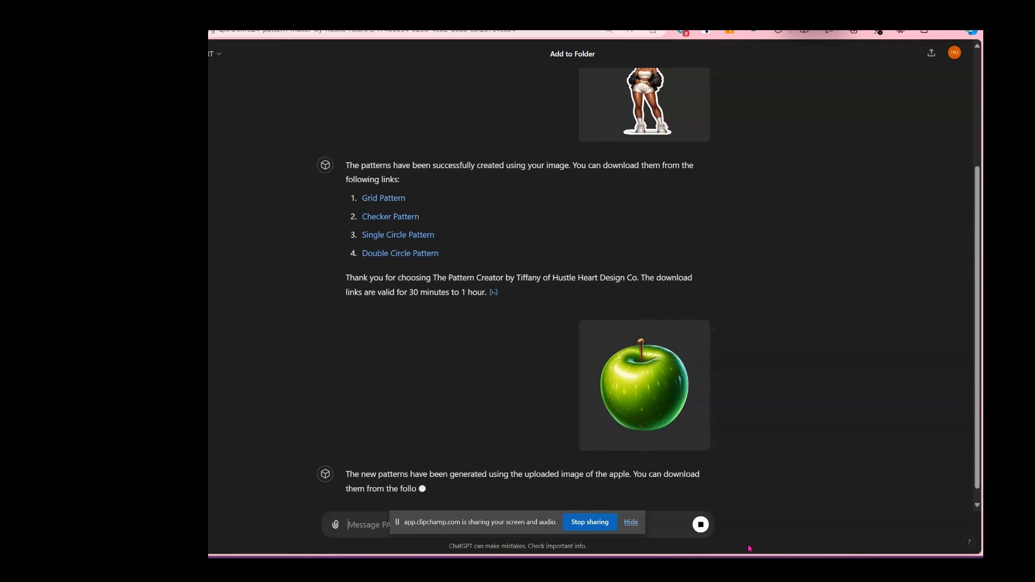
Step: Scroll to the new apple pattern links and begin typing the preview request ('ple')
scroll(down, 3)
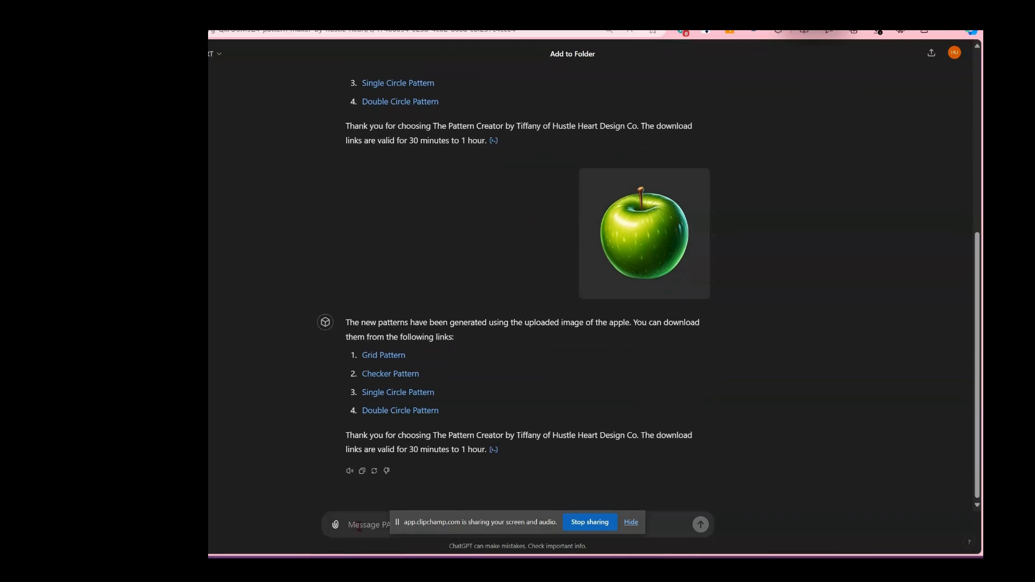
text(please prov)
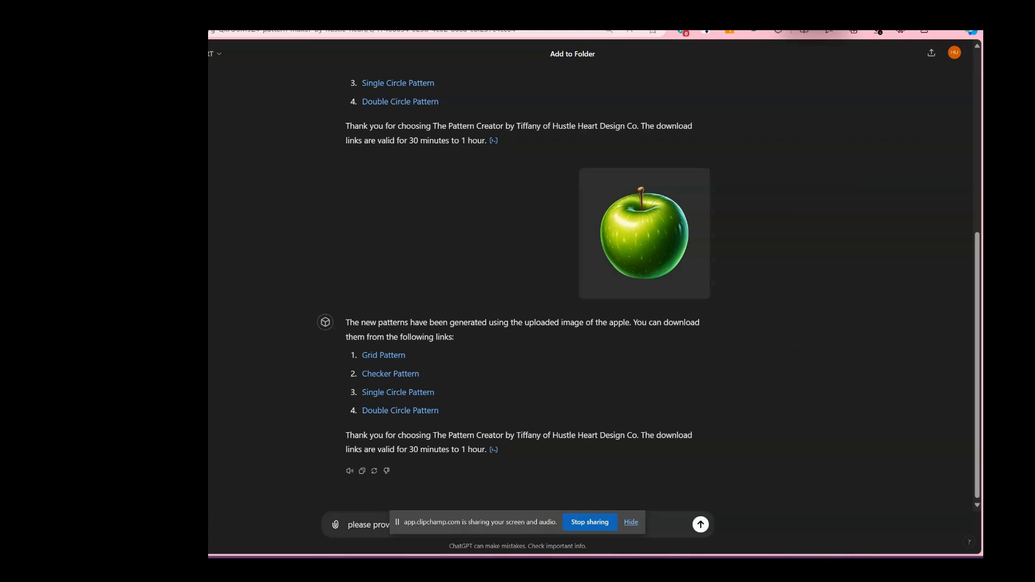
Step: Send 'please provide preview', download the apple Grid Pattern and view it in Photos
click(700, 524)
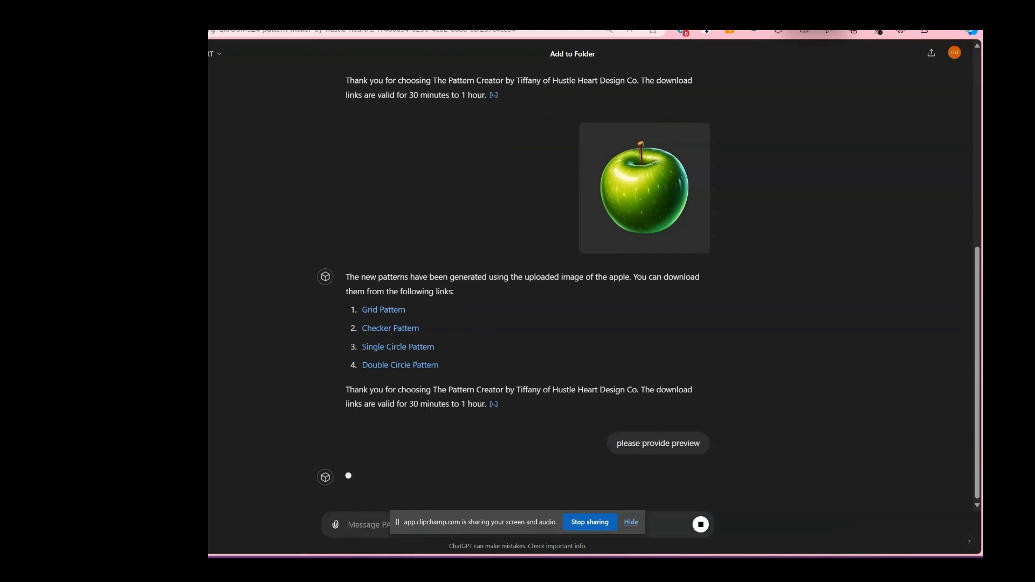
click(383, 309)
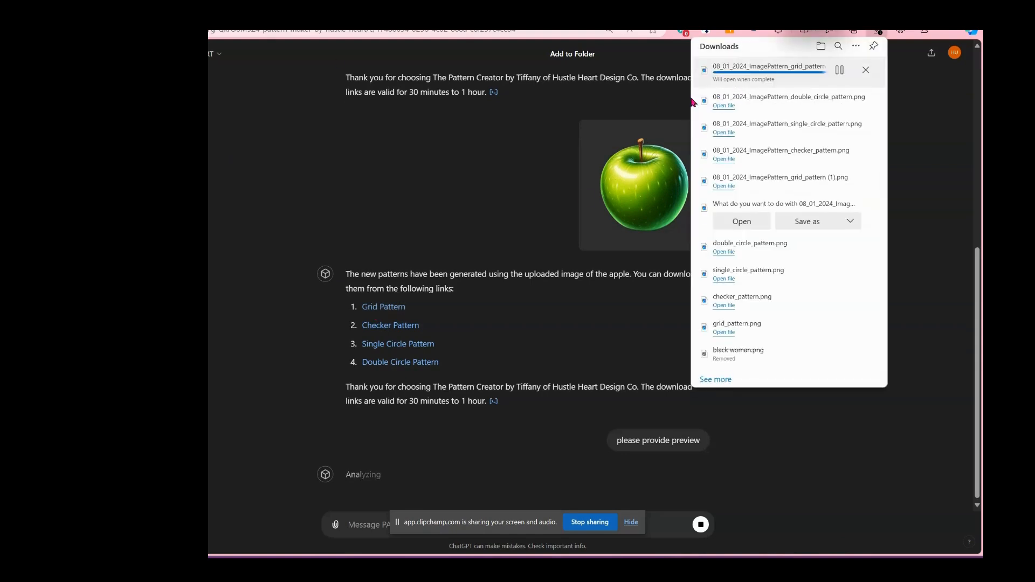
click(739, 221)
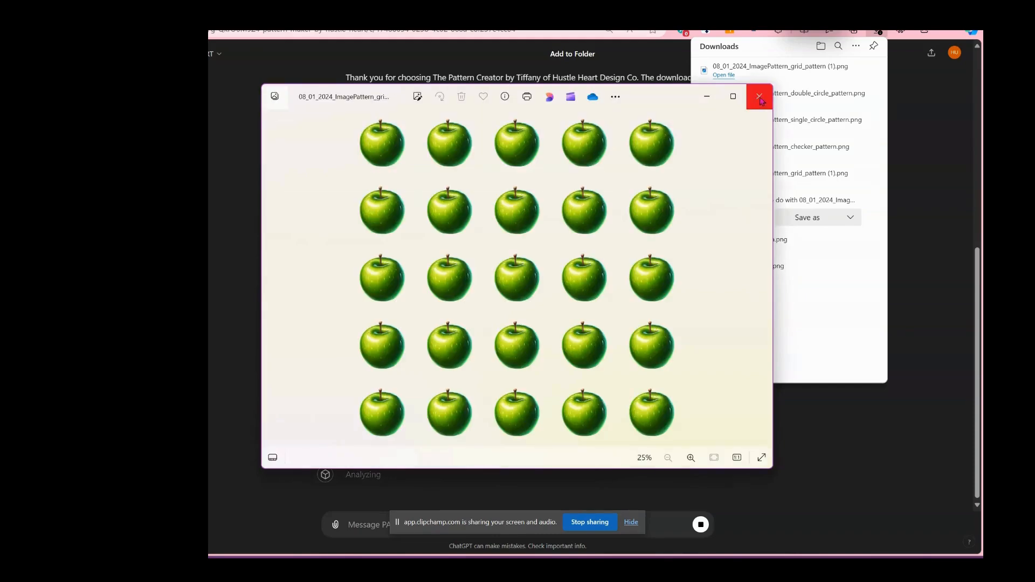
click(759, 96)
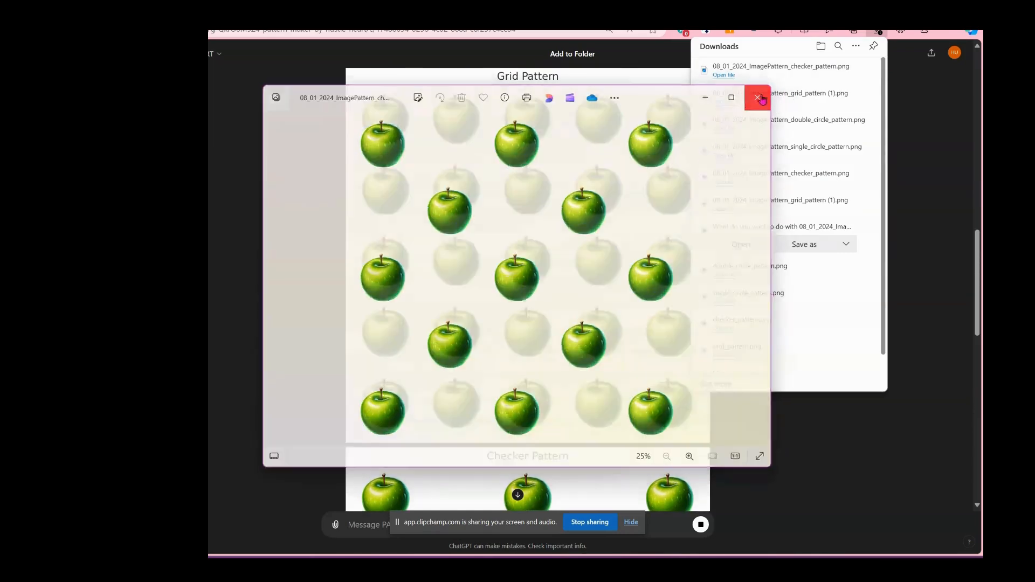
Step: Close the checker preview and scroll through the Grid, Checker, Single Circle and Double Circle inline previews
click(759, 97)
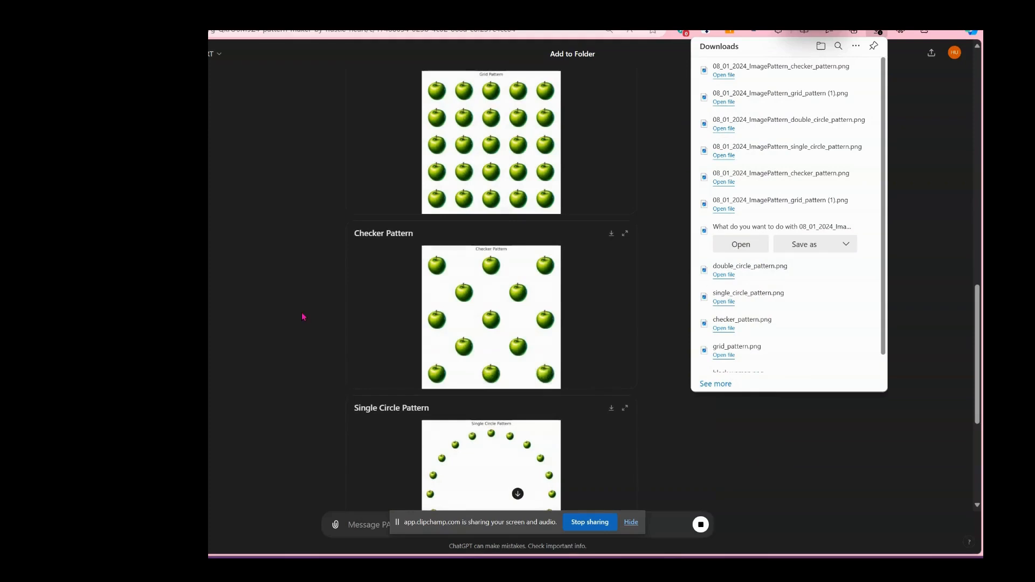
scroll(down, 3)
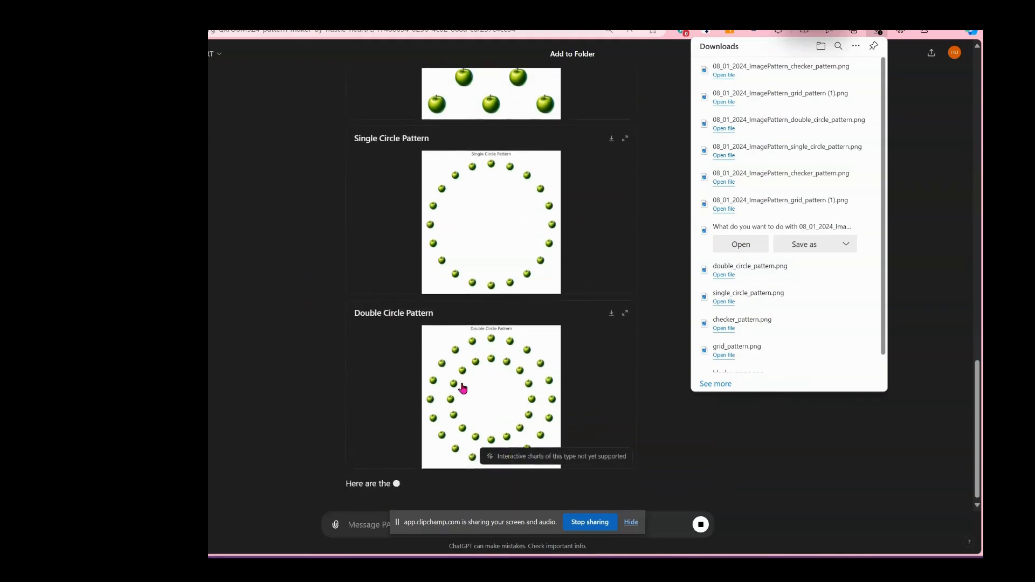
scroll(down, 3)
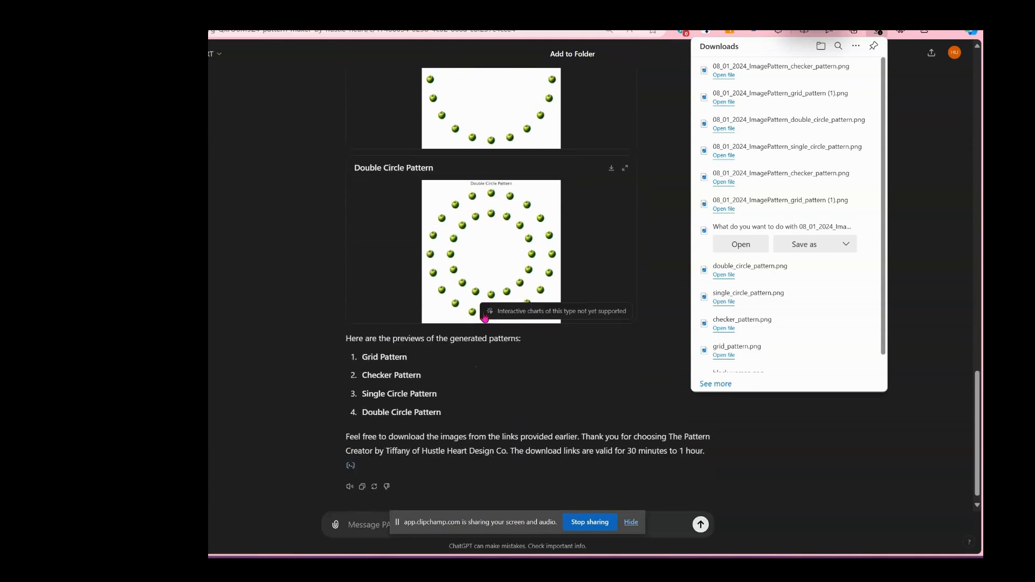
scroll(down, 3)
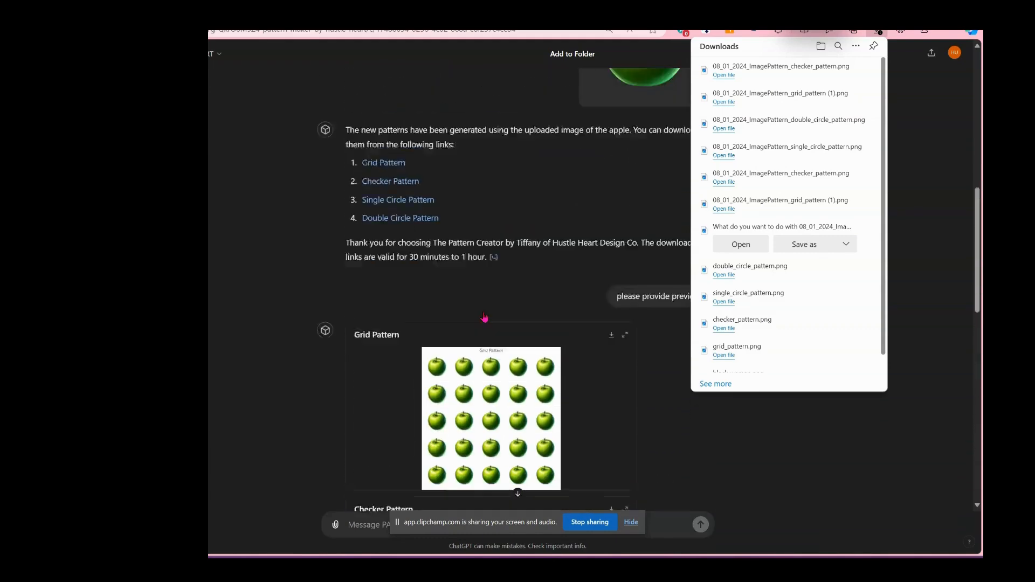
scroll(down, 3)
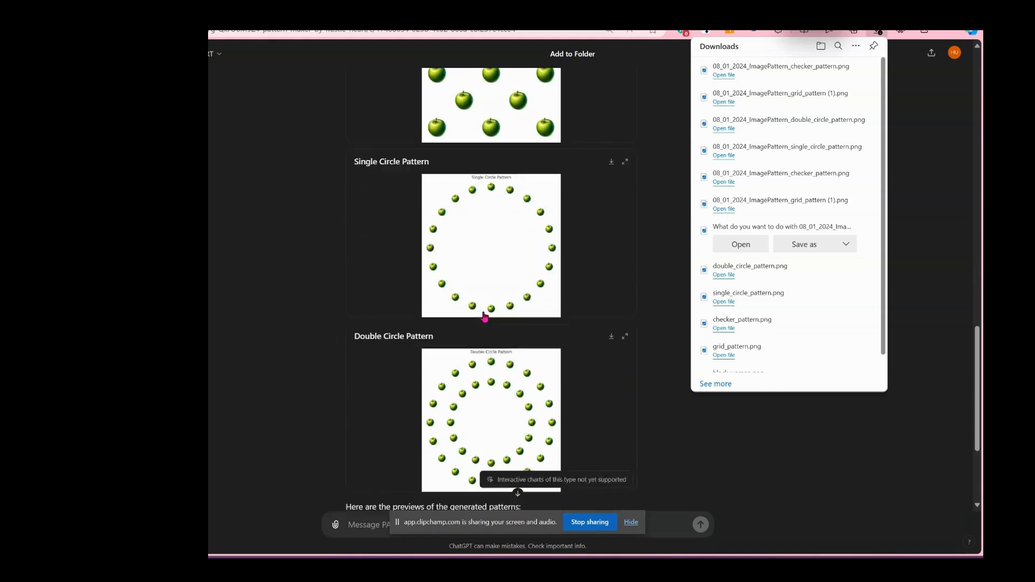
scroll(down, 3)
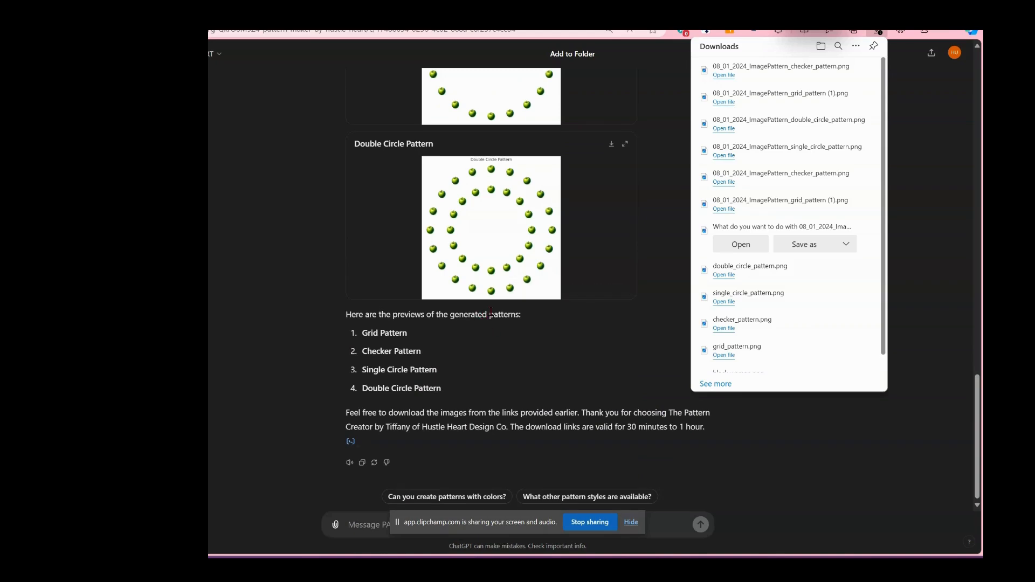
mouse_move(490, 333)
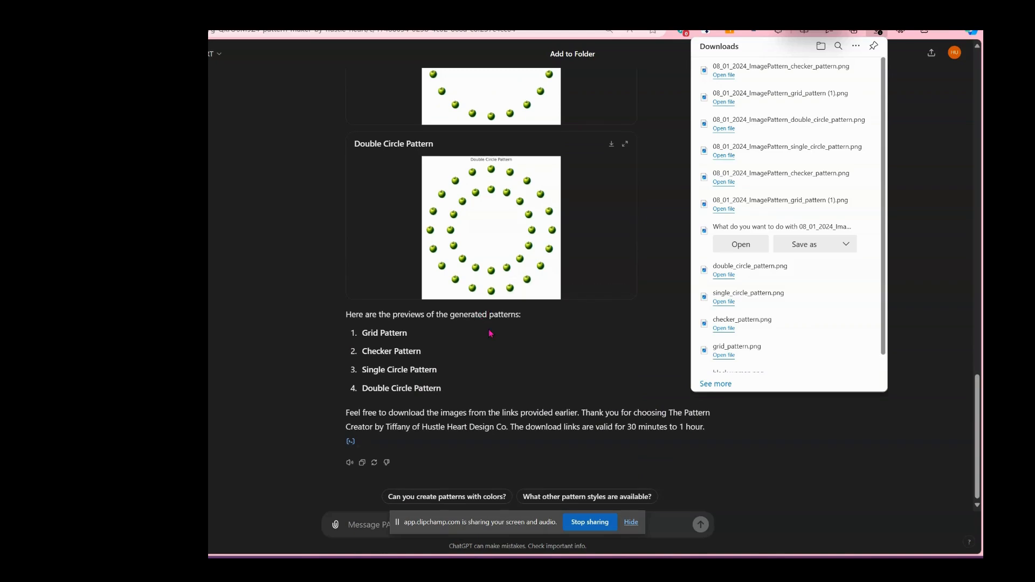
scroll(up, 3)
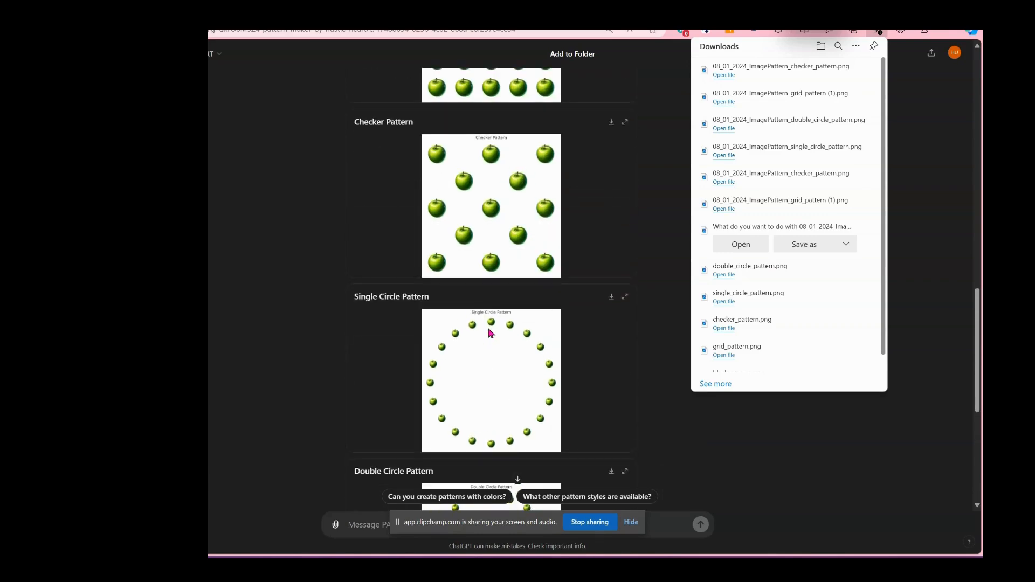
scroll(up, 3)
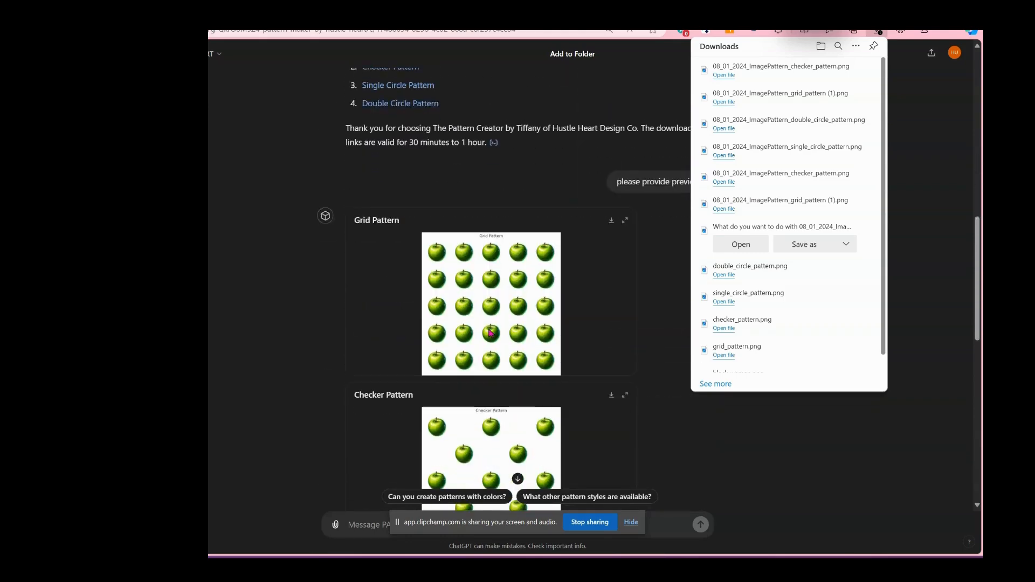
scroll(down, 3)
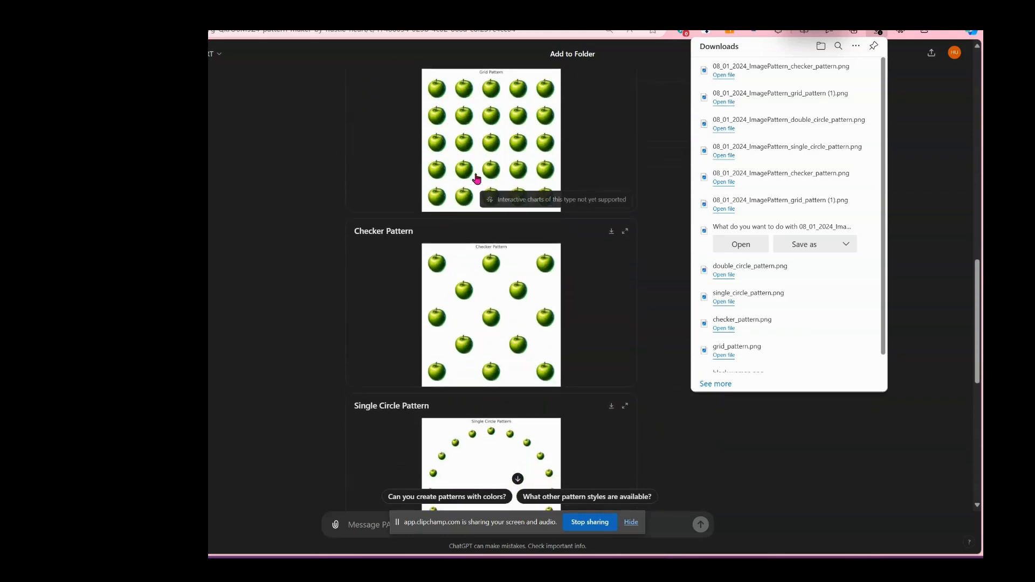
scroll(down, 3)
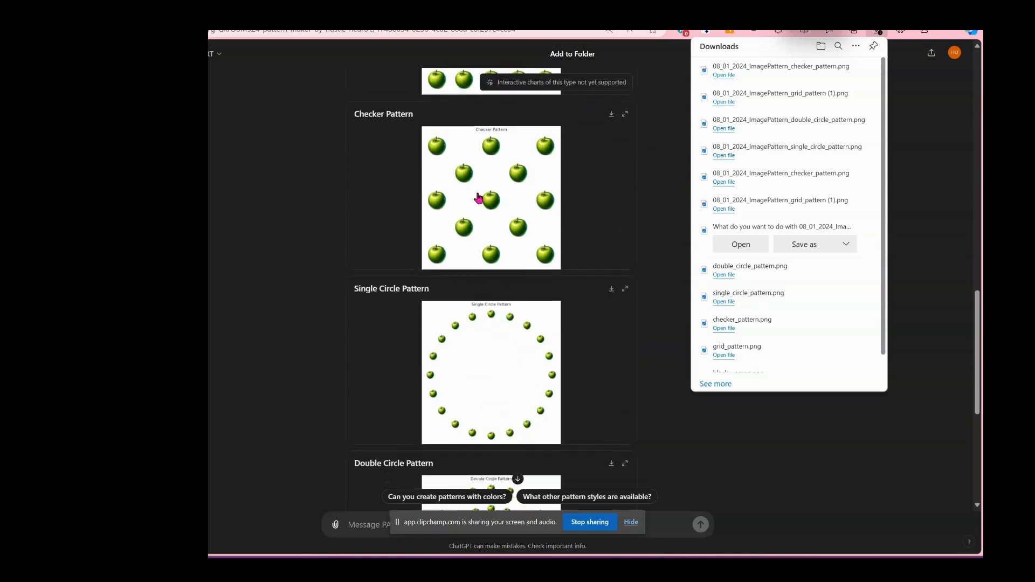
scroll(down, 3)
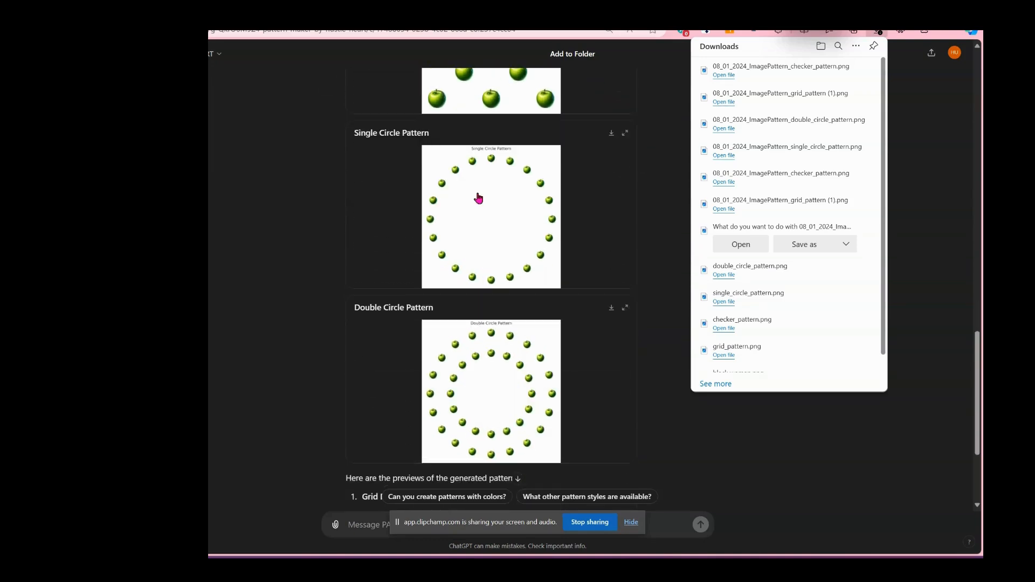
scroll(down, 3)
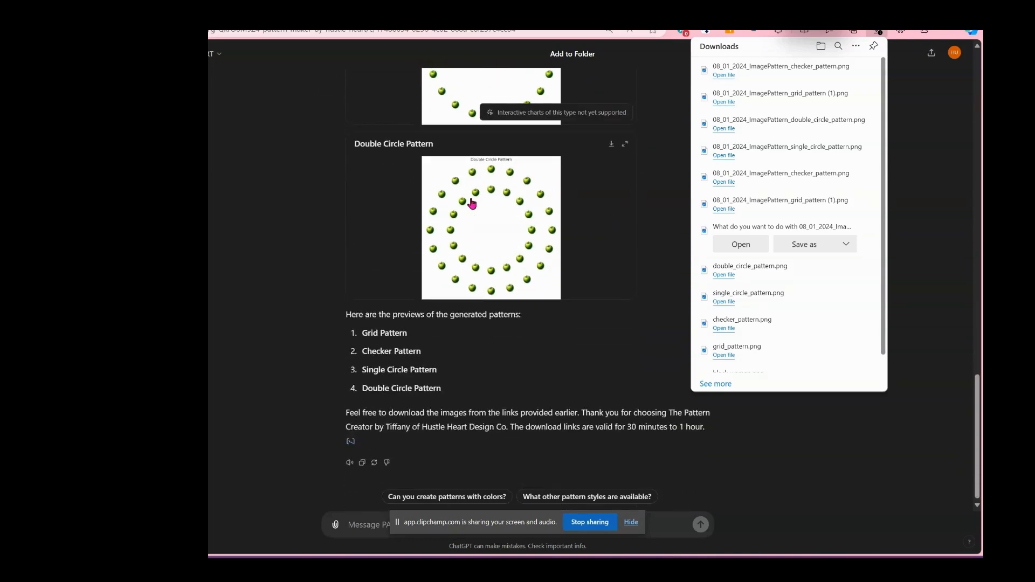
mouse_move(482, 391)
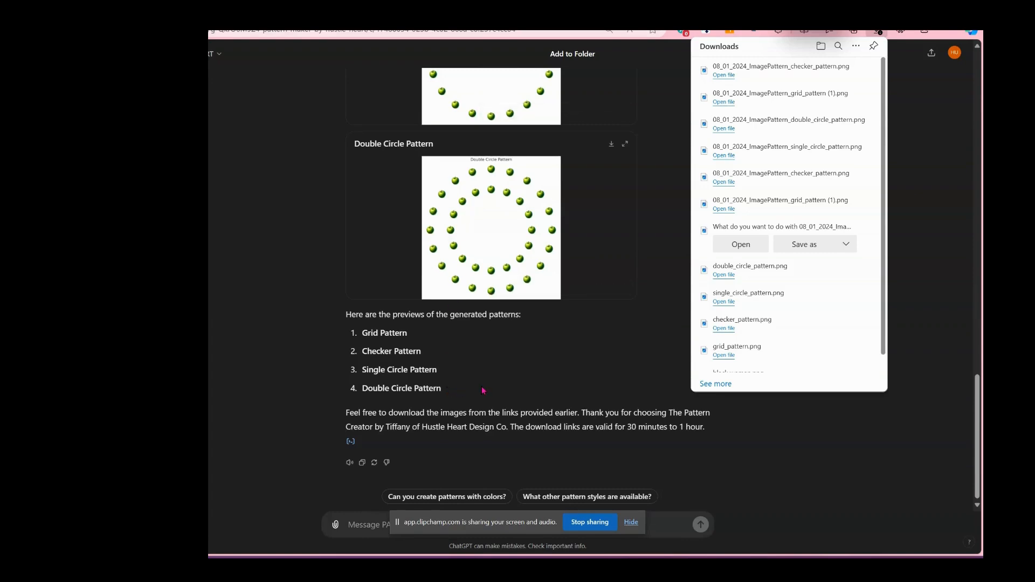
scroll(down, 3)
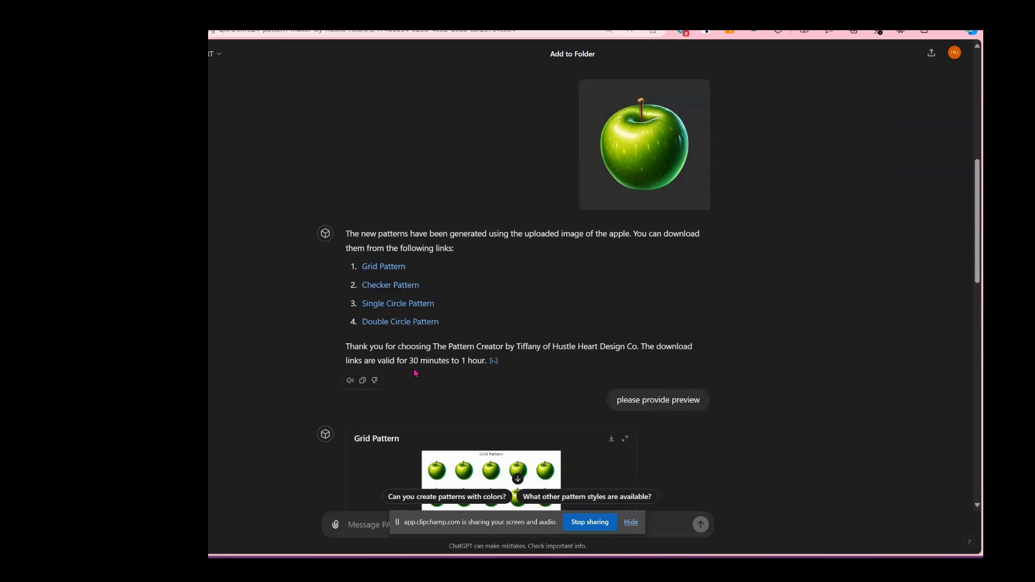
Step: View the downloaded output (2).png apple grid preview in Photos, then return to the chat previews
scroll(down, 3)
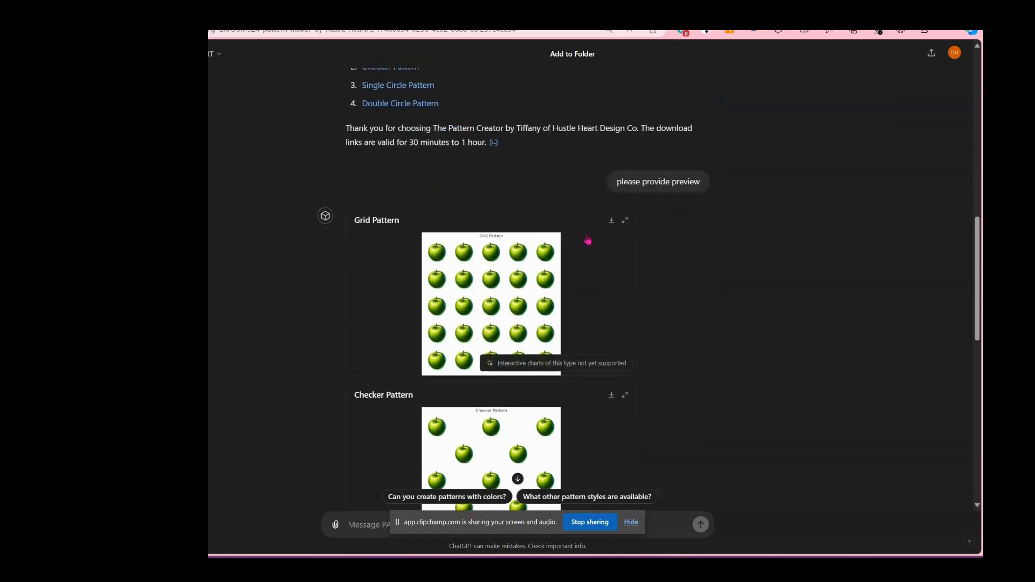
mouse_move(438, 294)
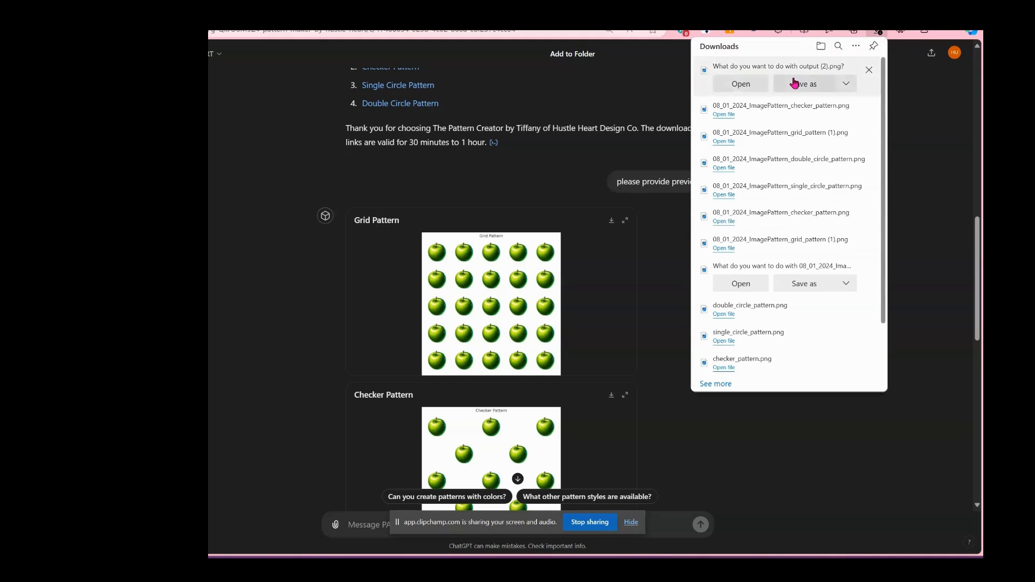
click(739, 83)
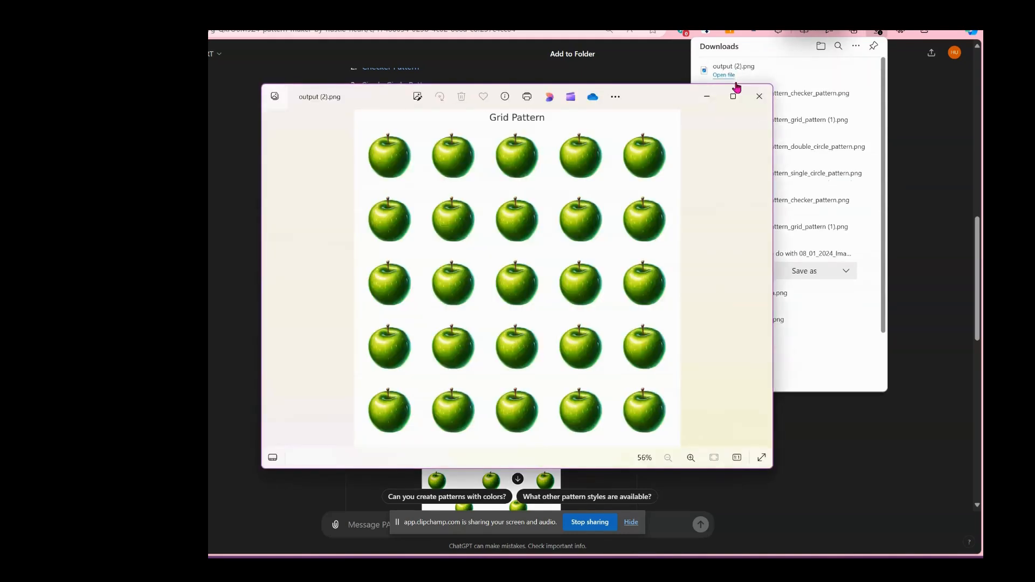
mouse_move(681, 149)
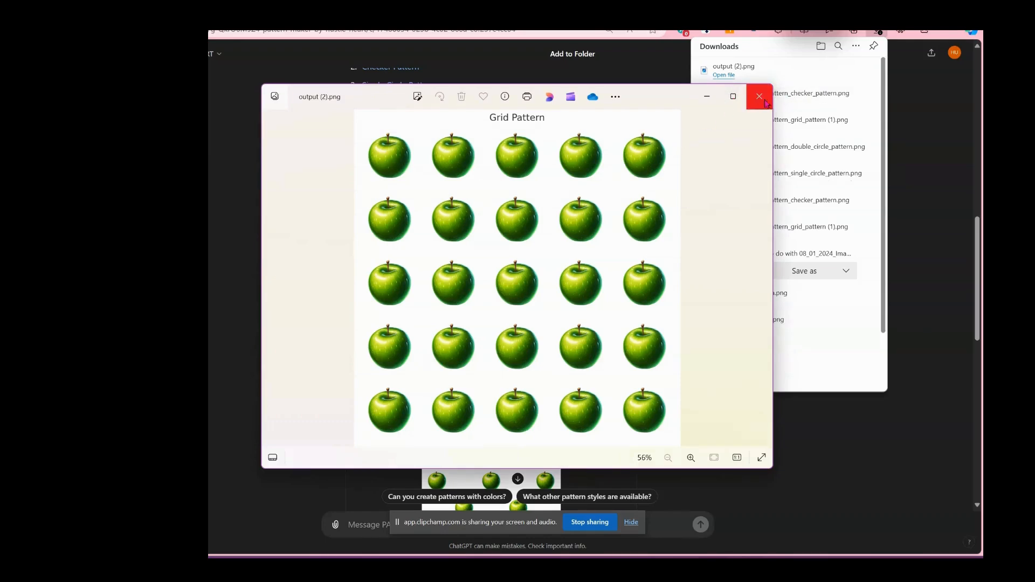
click(759, 96)
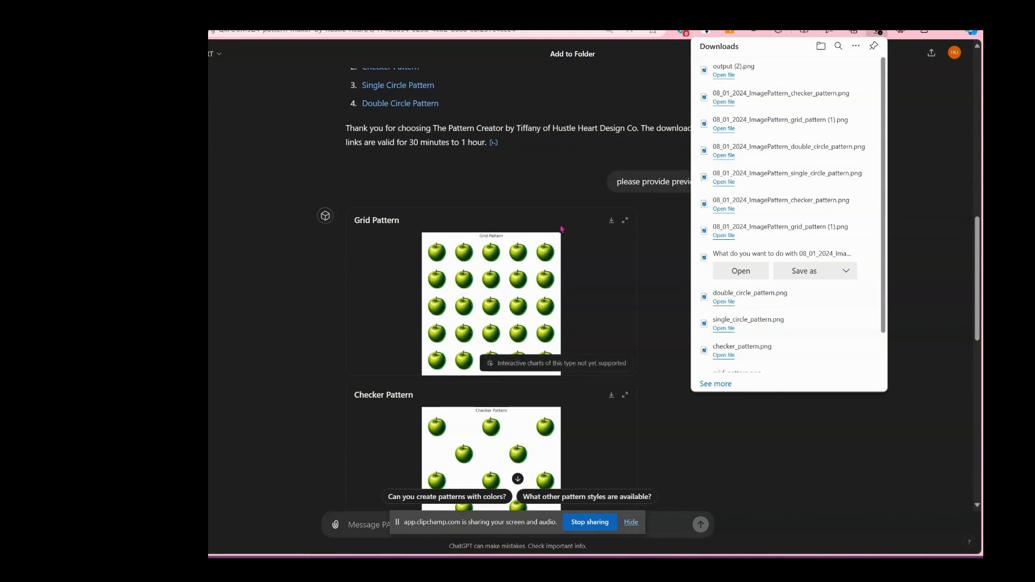
mouse_move(723, 71)
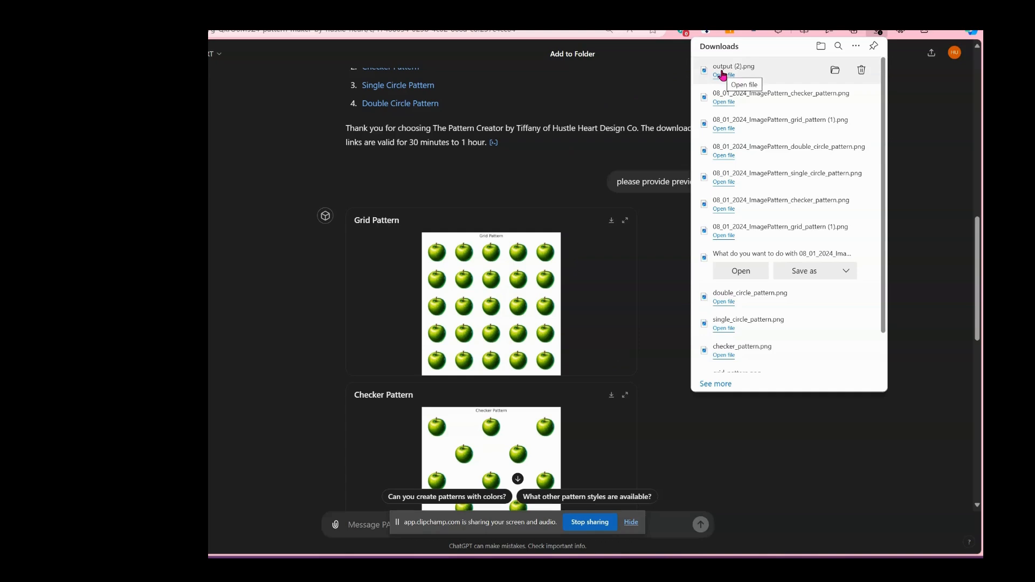
mouse_move(719, 76)
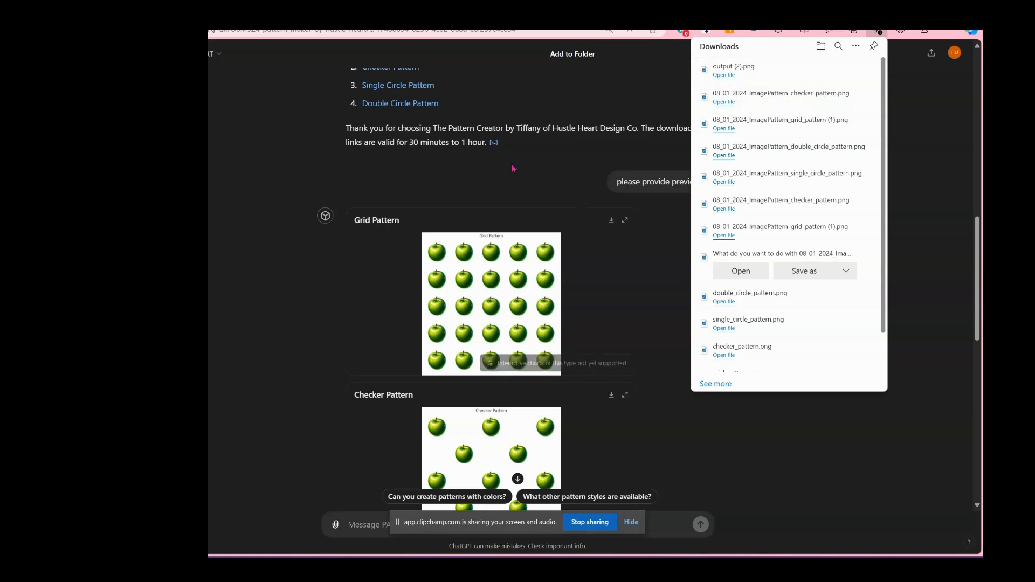
scroll(down, 3)
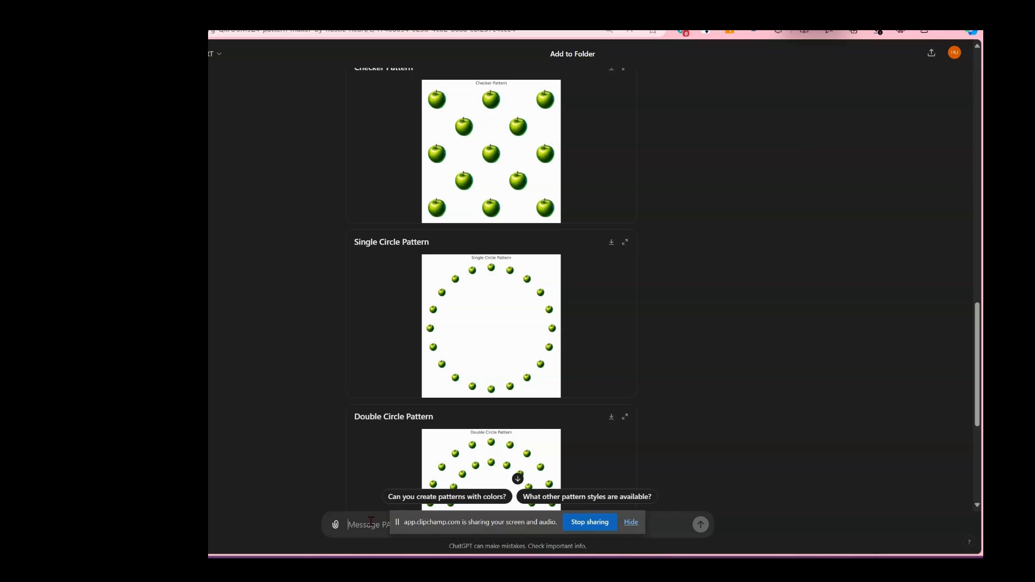
Step: Send 'please correct file name' so the GPT renames files with today's date and Granny_Smith_Apple
text(please)
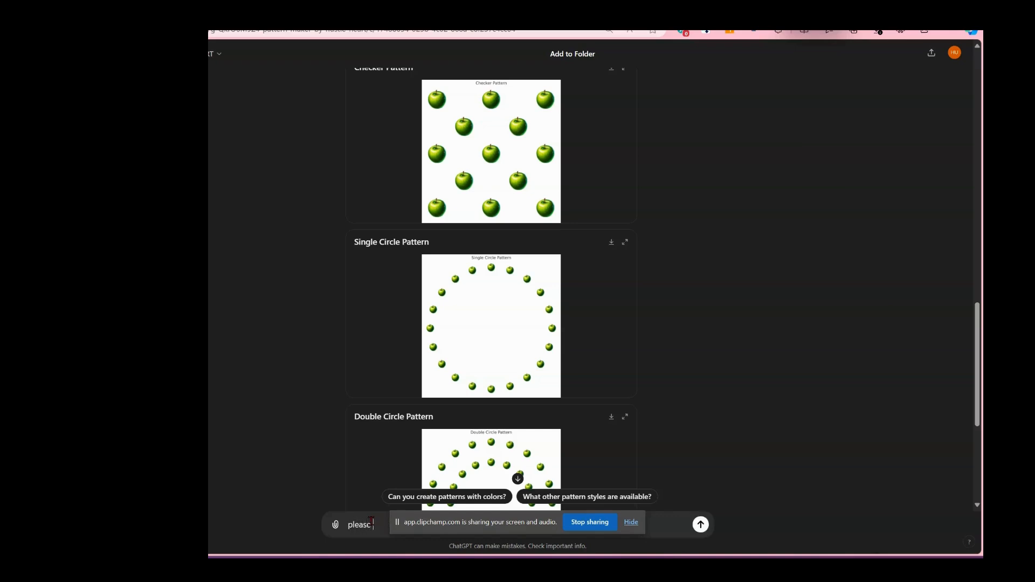
text(corre)
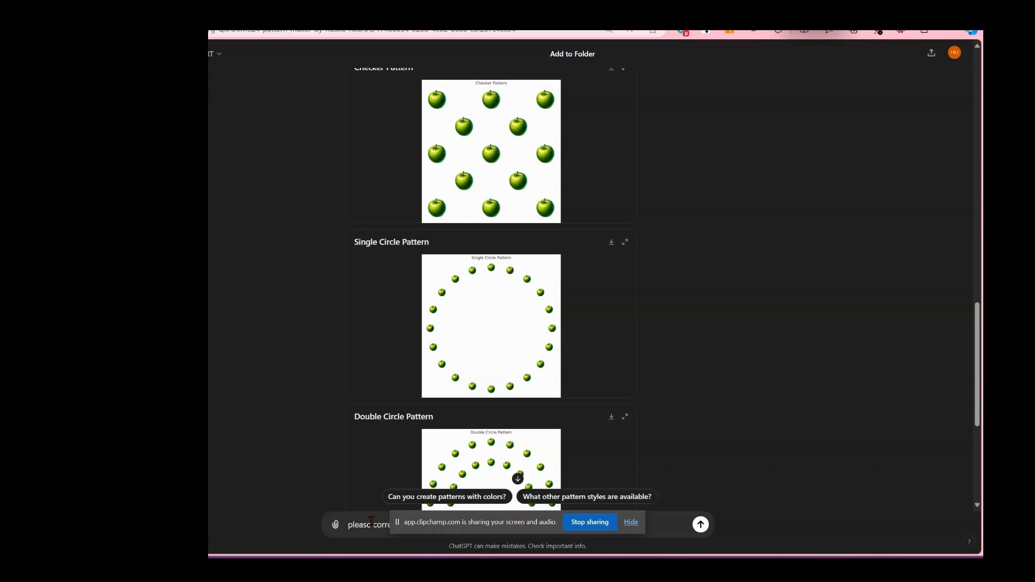
scroll(down, 3)
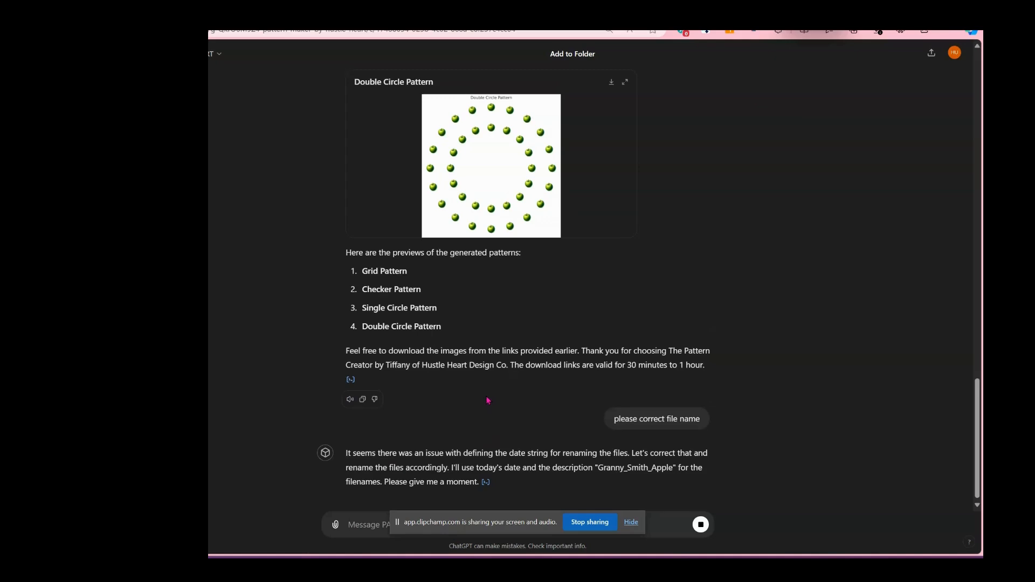
Step: Download 08_01_2024_Granny_Smith_Apple_checker_pattern from the new links and dismiss the empty viewer
scroll(down, 3)
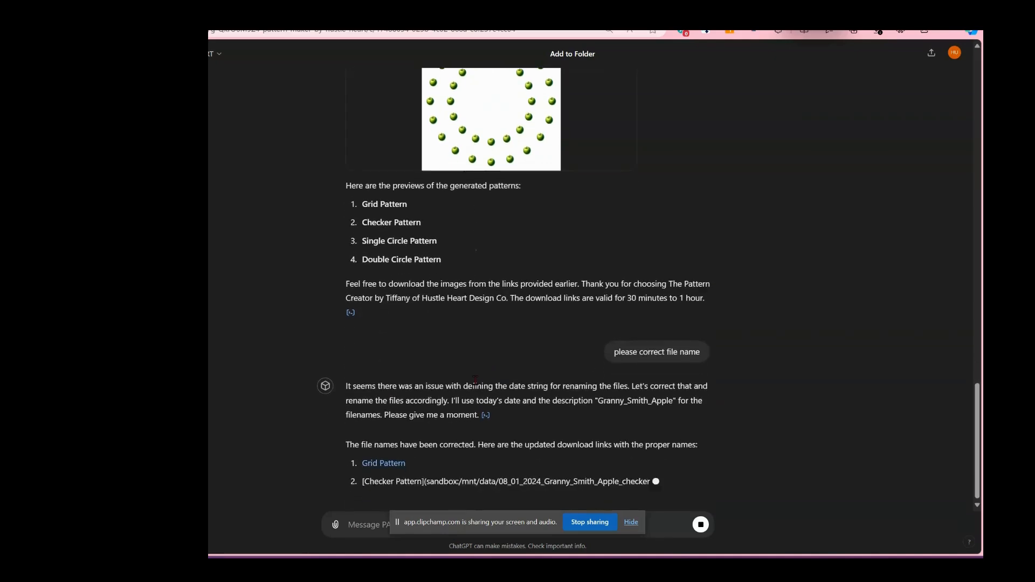
scroll(down, 3)
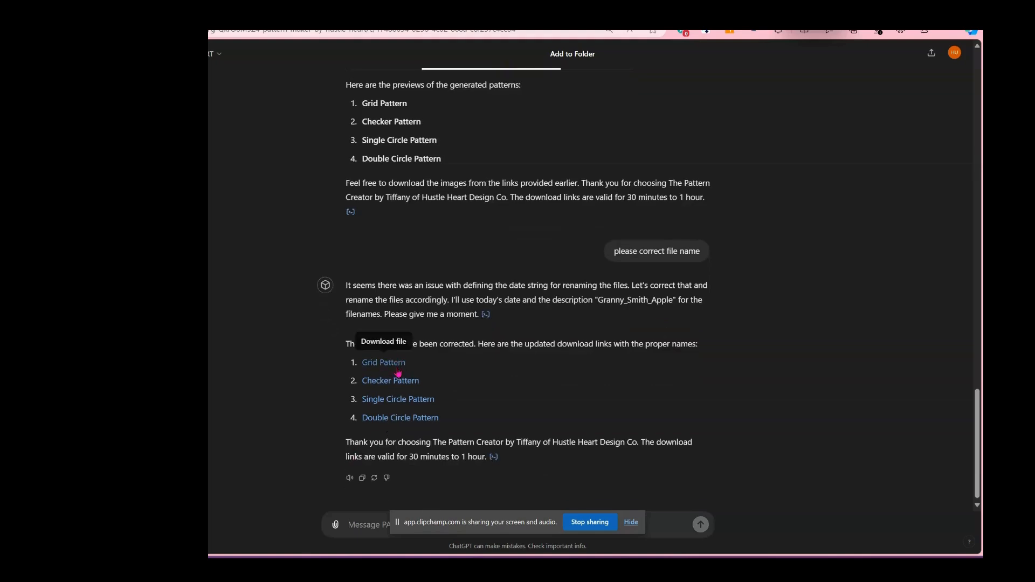
mouse_move(472, 414)
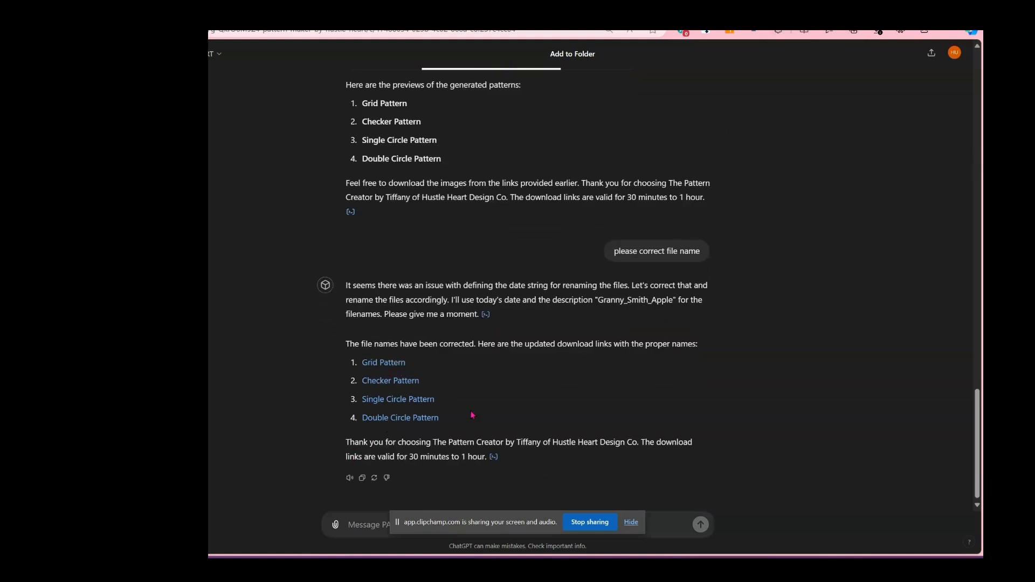
click(877, 30)
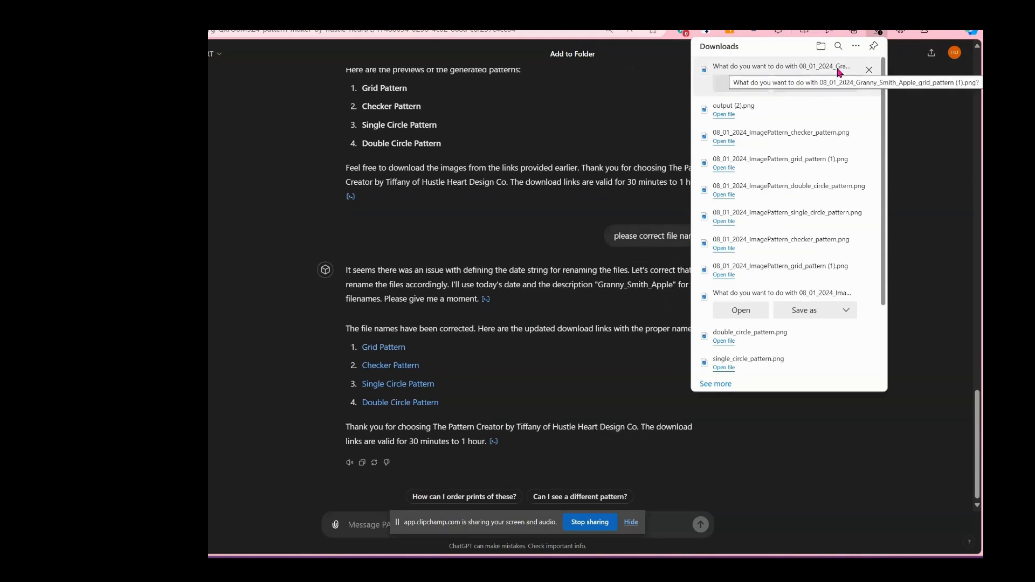
mouse_move(771, 69)
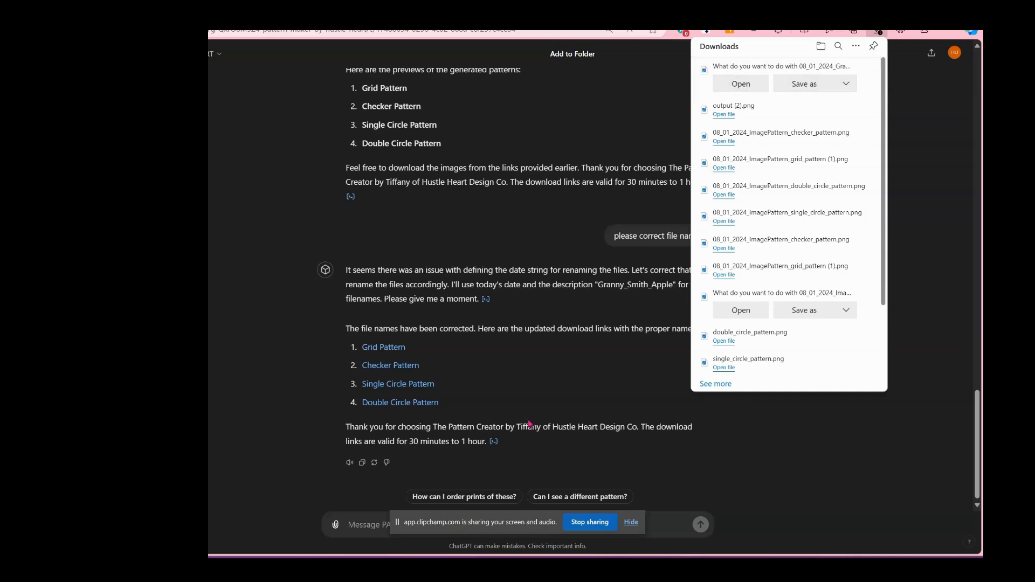
click(384, 346)
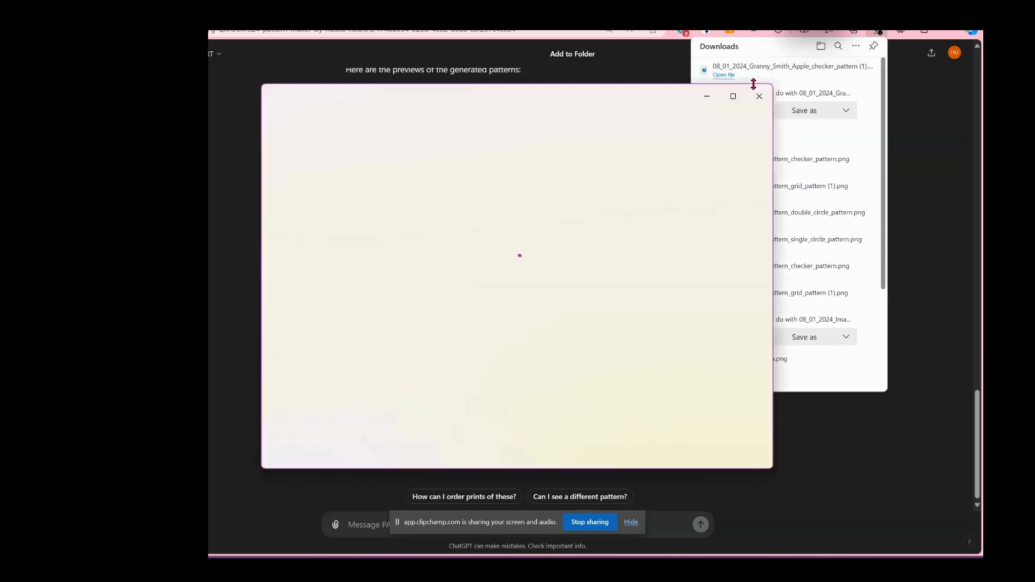
click(758, 96)
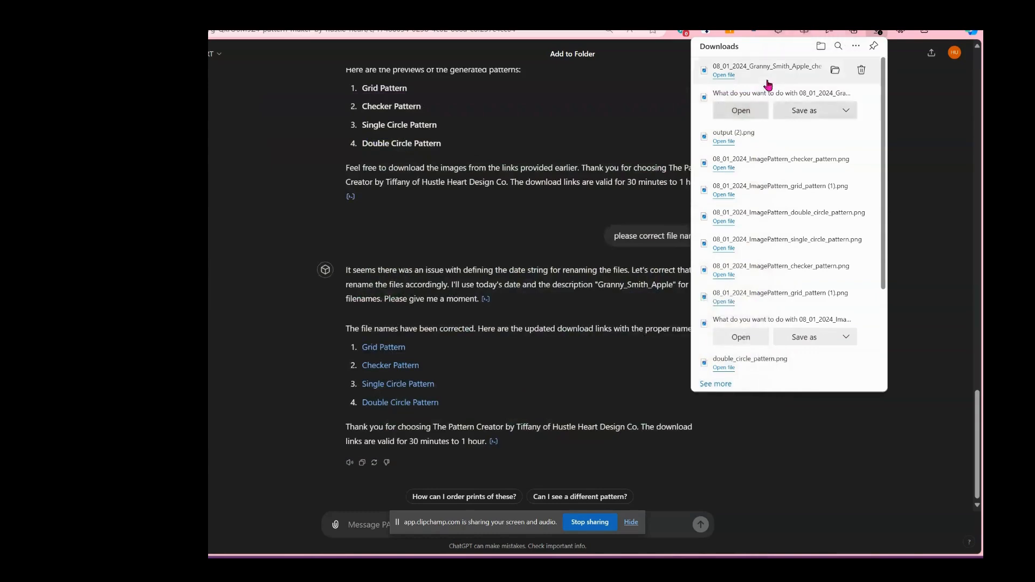
mouse_move(769, 75)
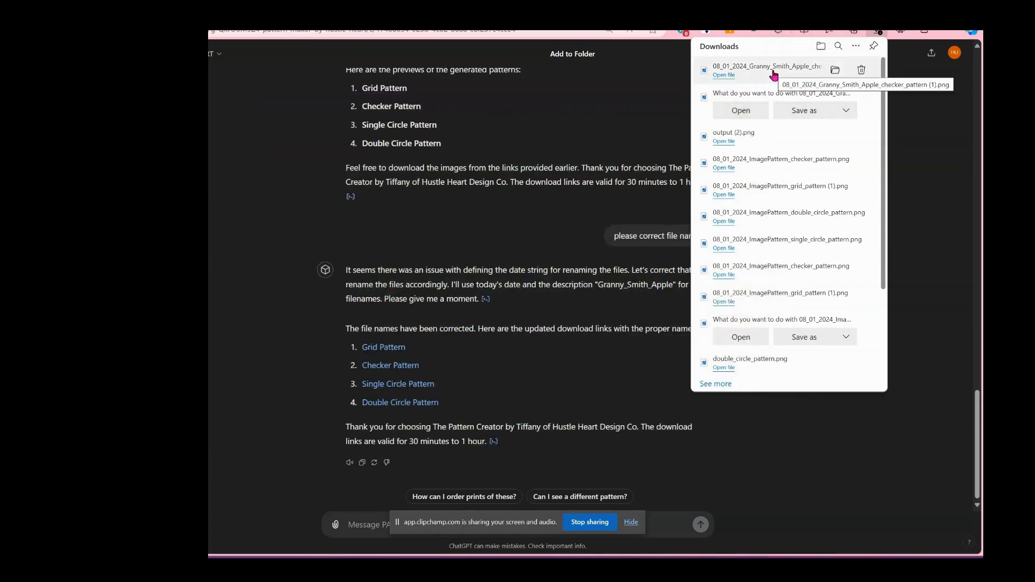
mouse_move(653, 381)
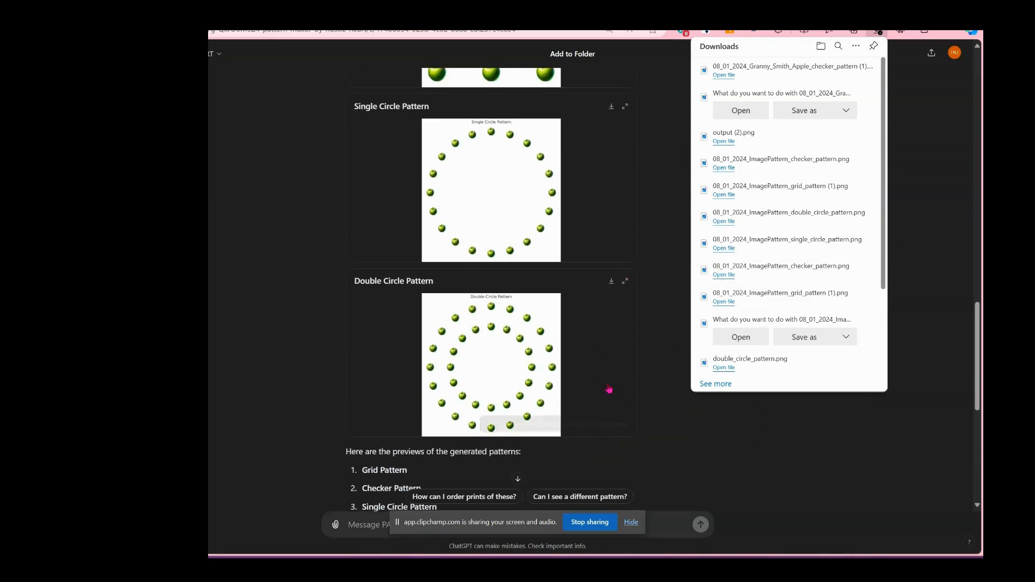
Step: Review the checker preview saved as output (2).png in Photos and reveal it in its download folder
scroll(up, 3)
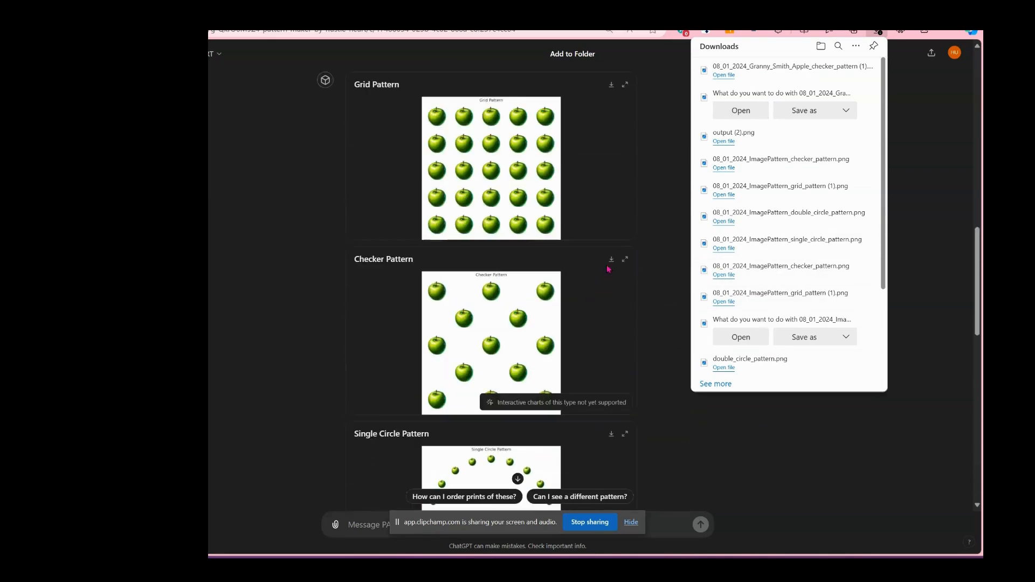
scroll(up, 3)
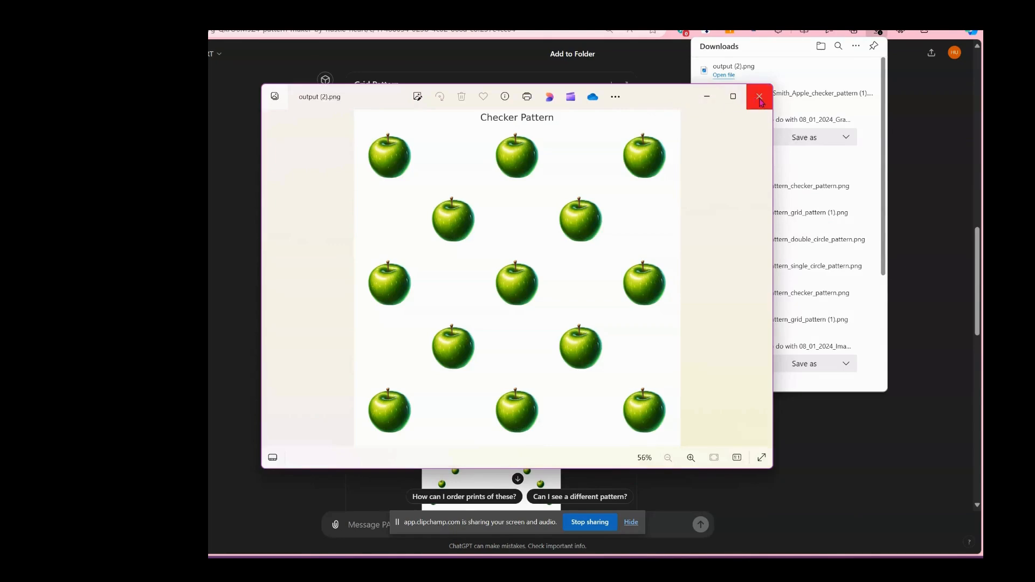
click(759, 96)
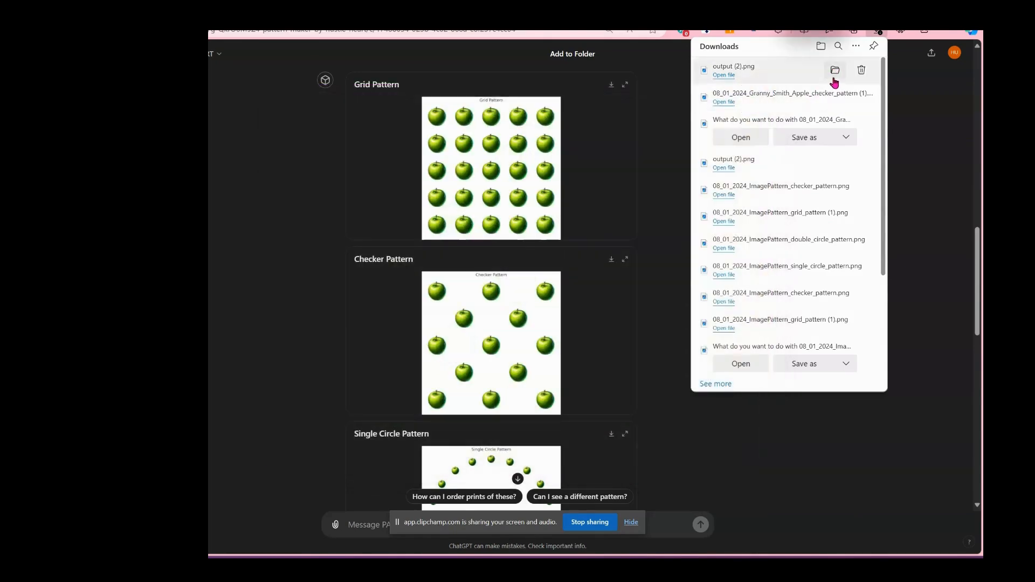
click(833, 70)
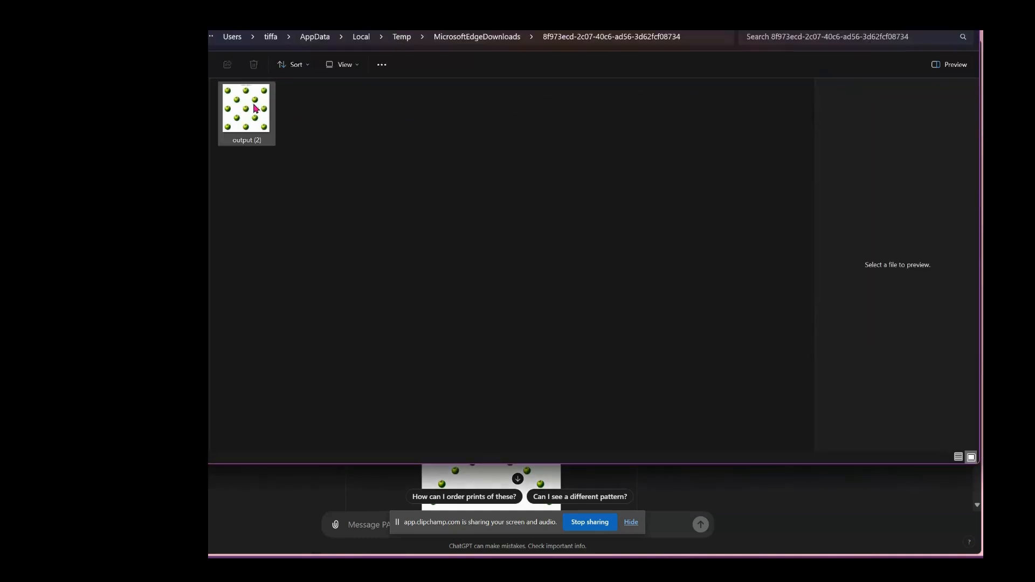
Step: Launch output (2).png in Adobe Photoshop 2024 via Open with
right_click(246, 108)
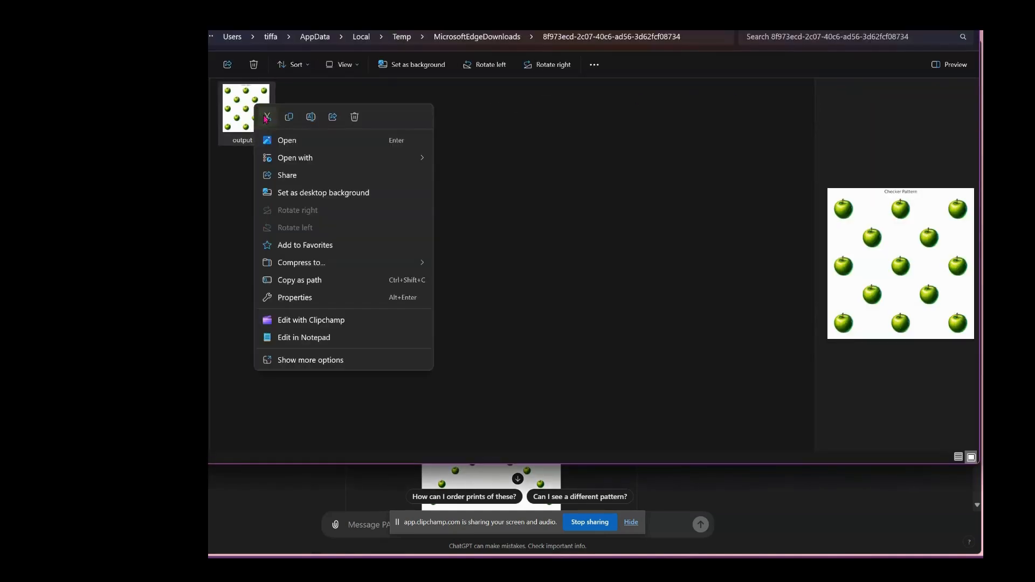
click(296, 158)
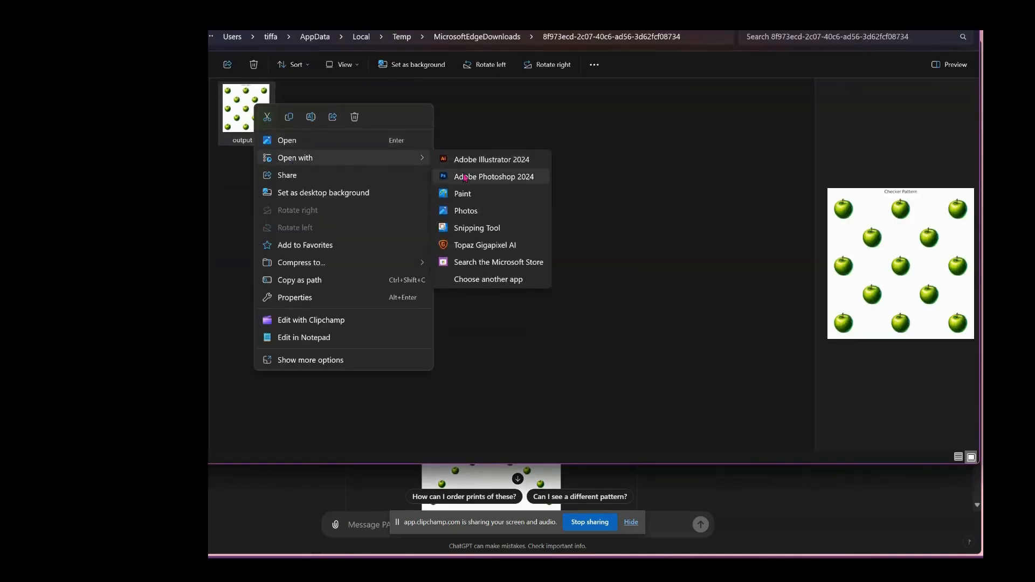
click(494, 176)
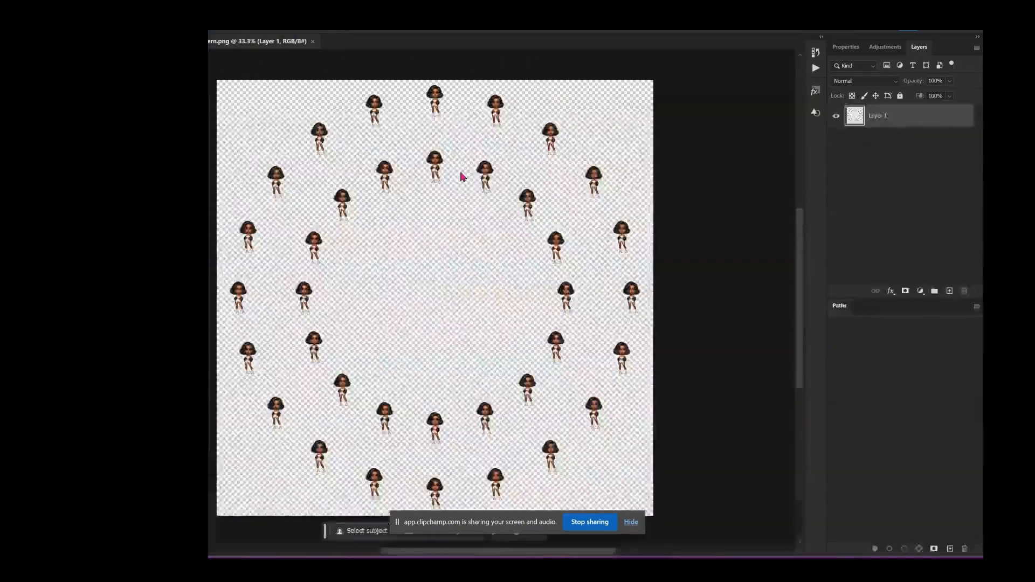
Step: Switch from Photoshop back to the Edge window with the ChatGPT pattern previews
click(388, 41)
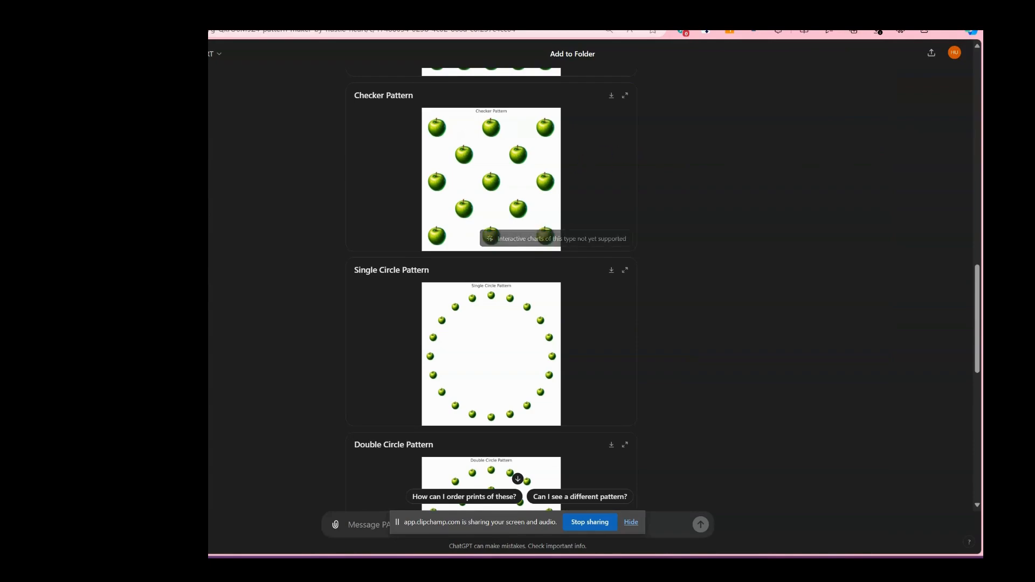
scroll(up, 3)
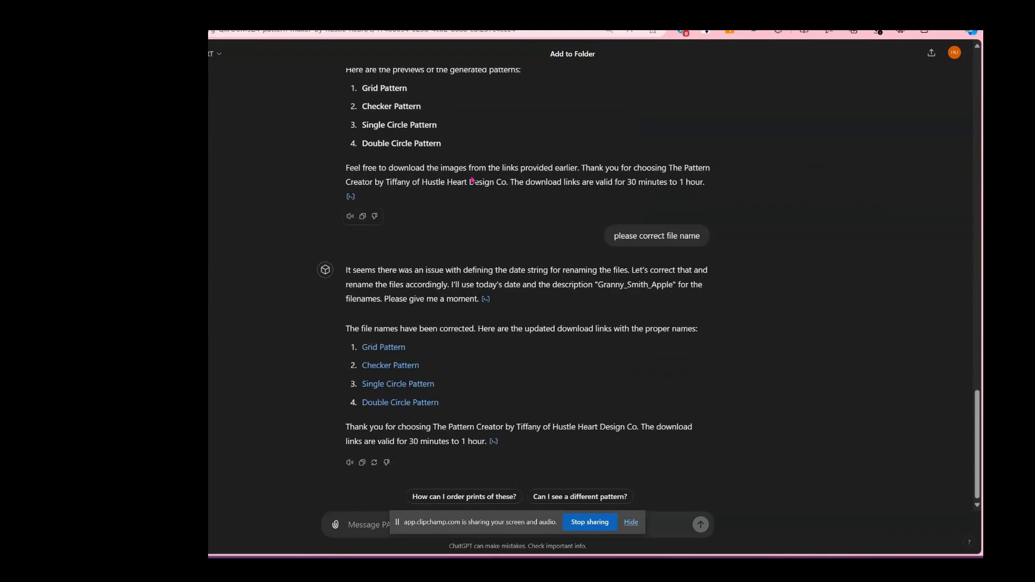
scroll(down, 3)
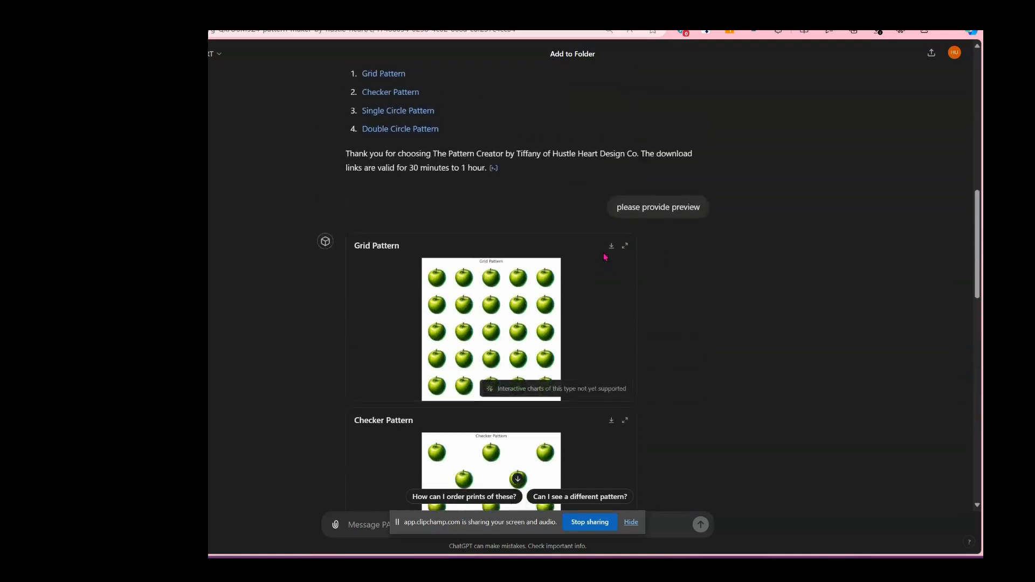
scroll(down, 3)
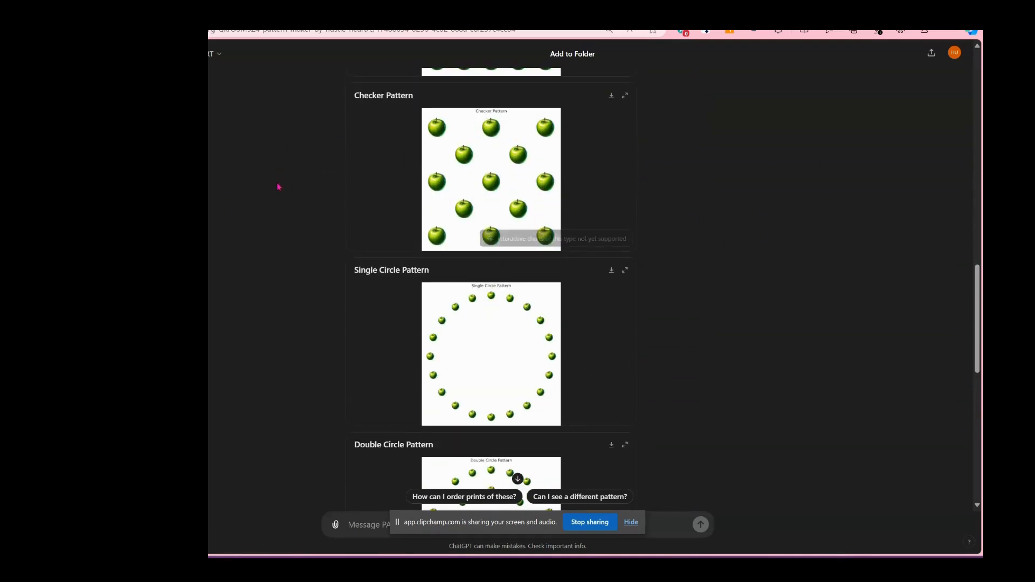
mouse_move(748, 193)
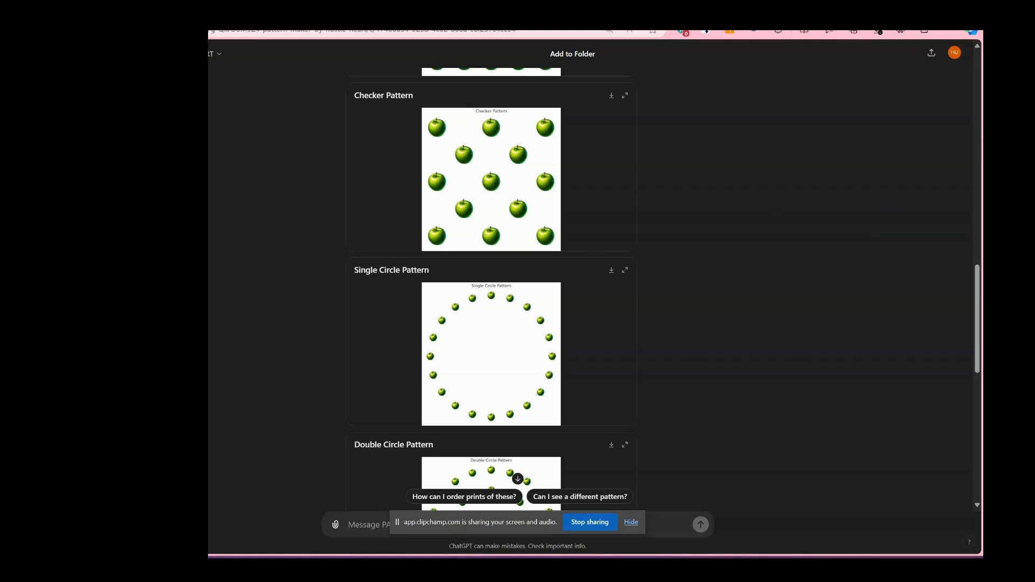
mouse_move(581, 377)
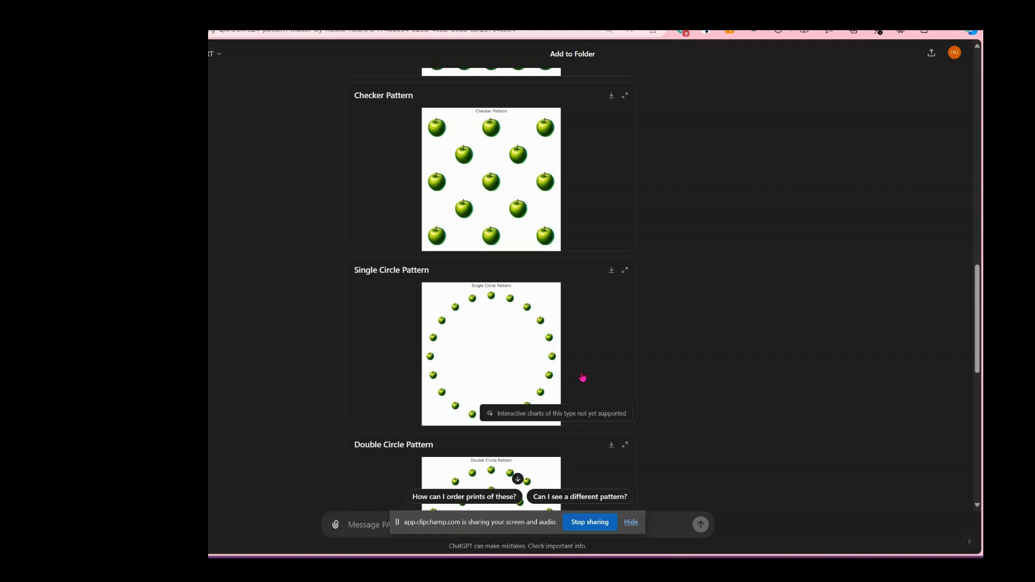
mouse_move(469, 299)
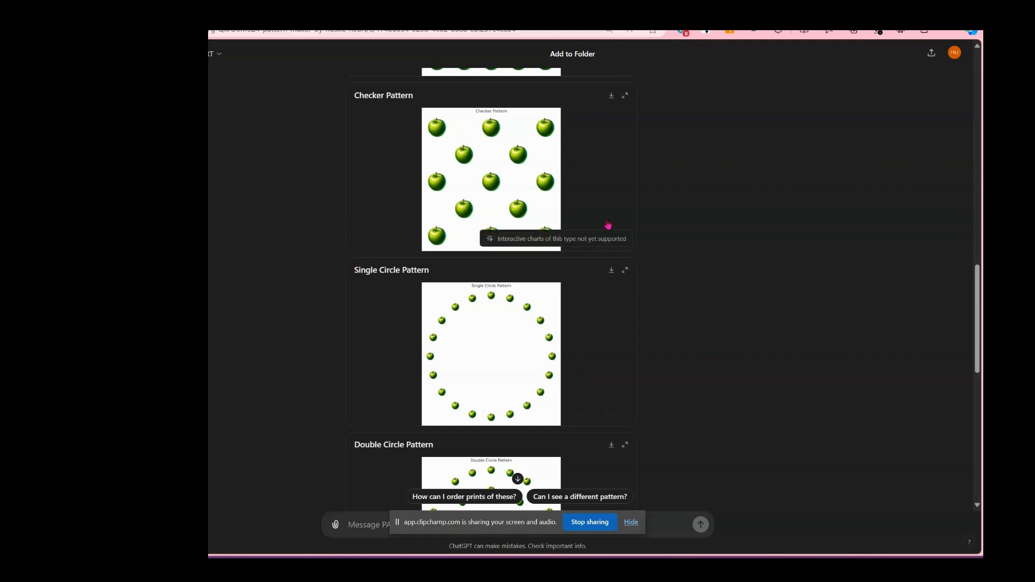
mouse_move(462, 190)
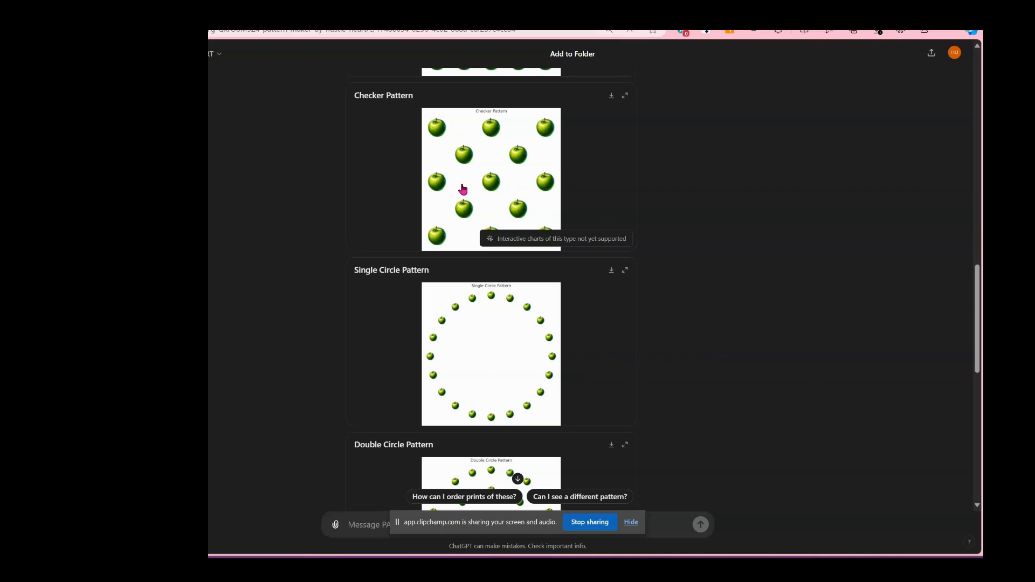
mouse_move(439, 144)
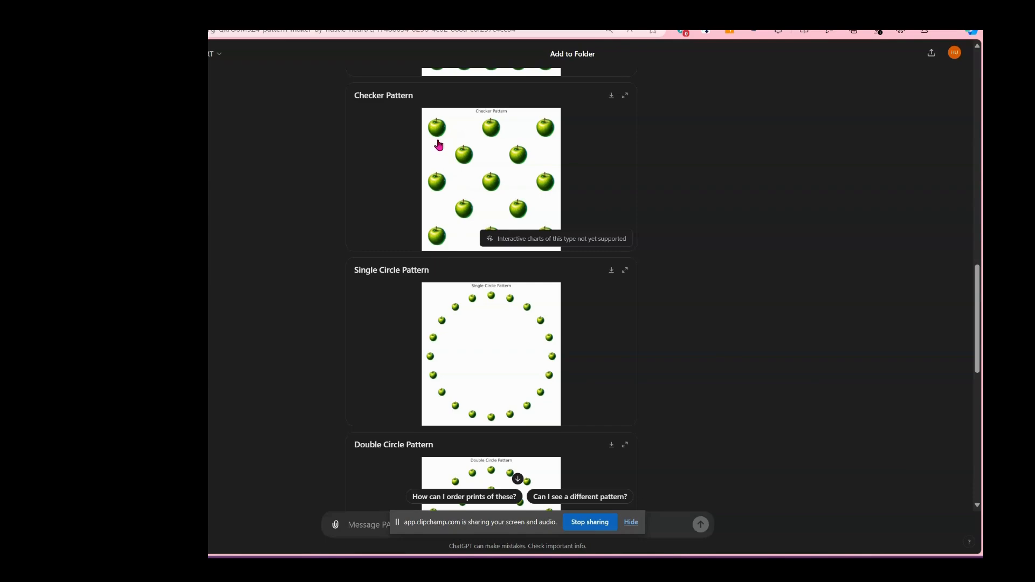
mouse_move(561, 207)
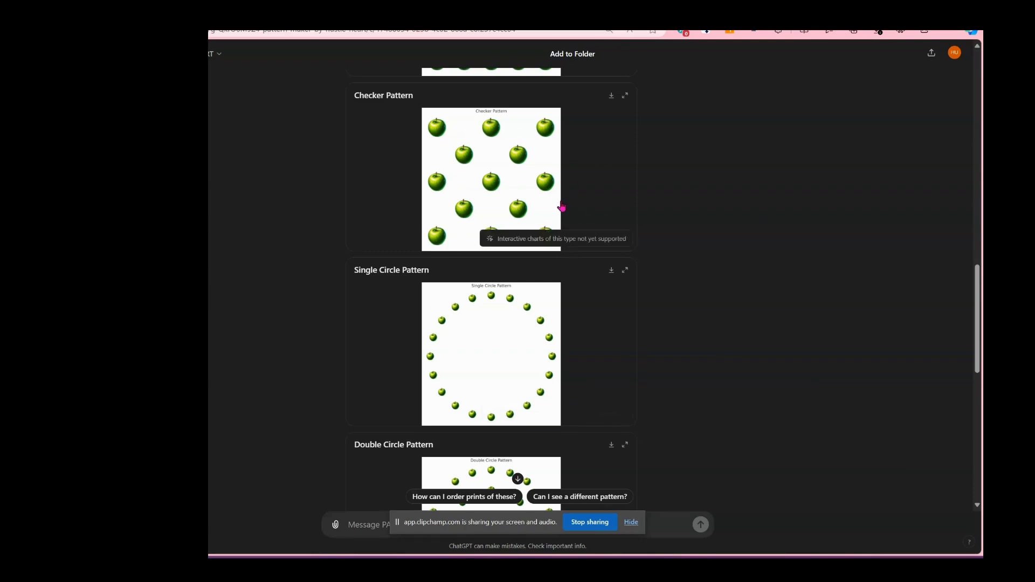
mouse_move(563, 269)
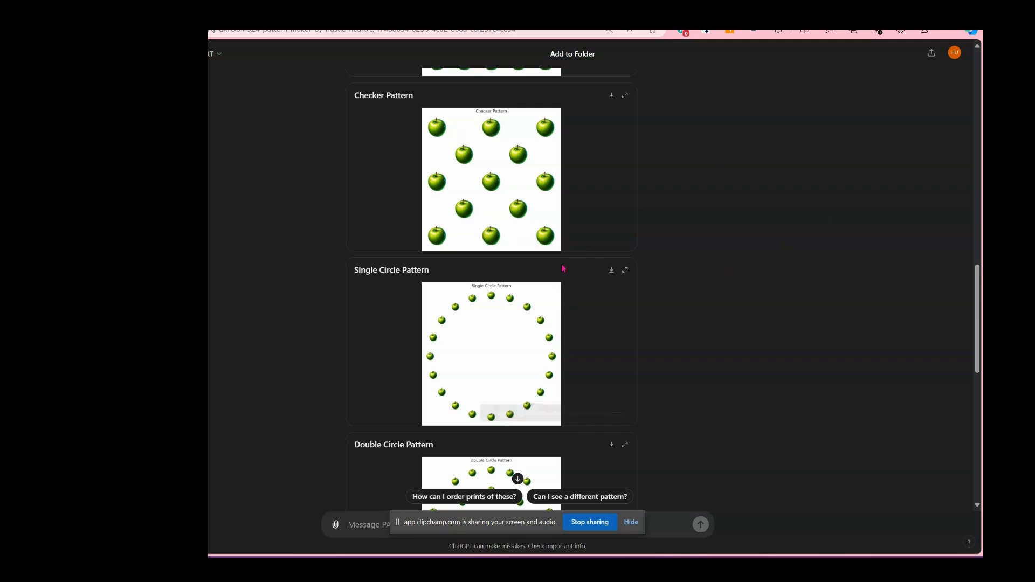
mouse_move(631, 428)
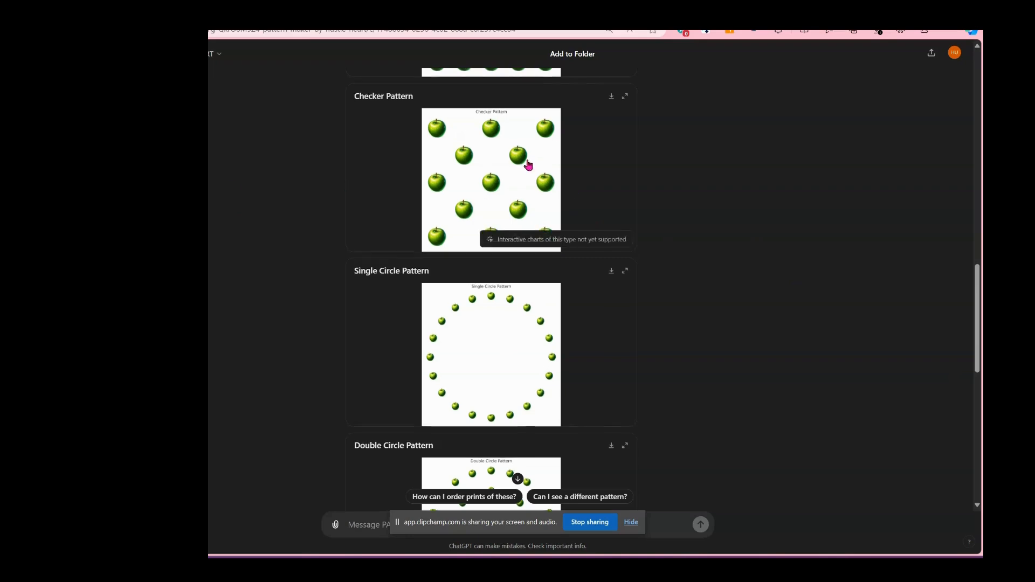
scroll(up, 3)
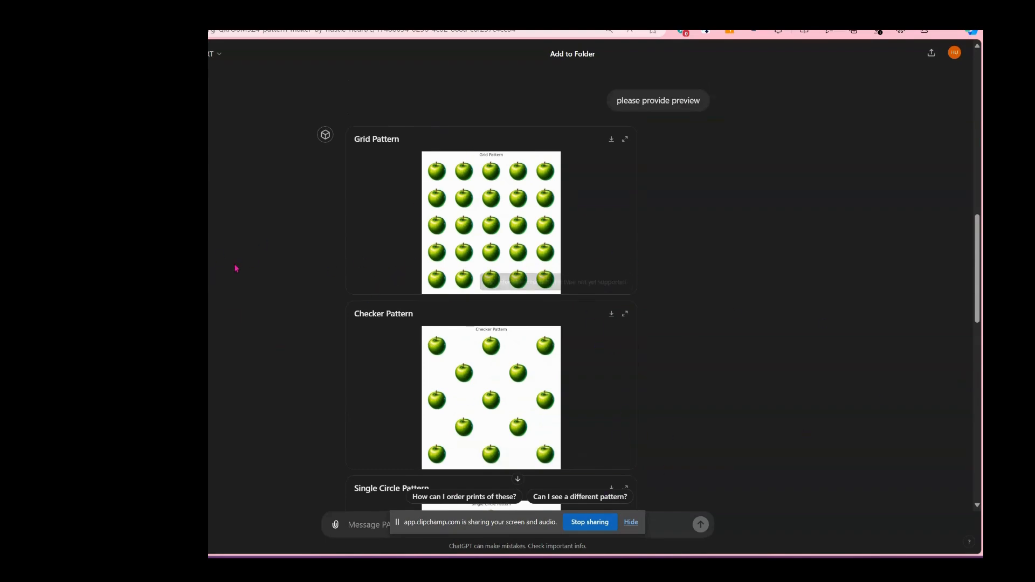
mouse_move(499, 130)
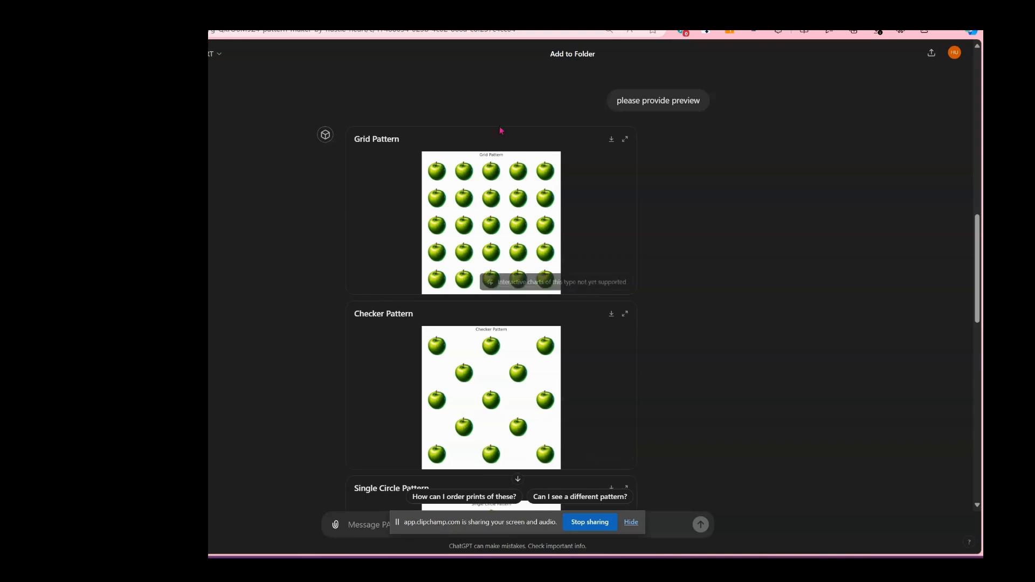
mouse_move(452, 96)
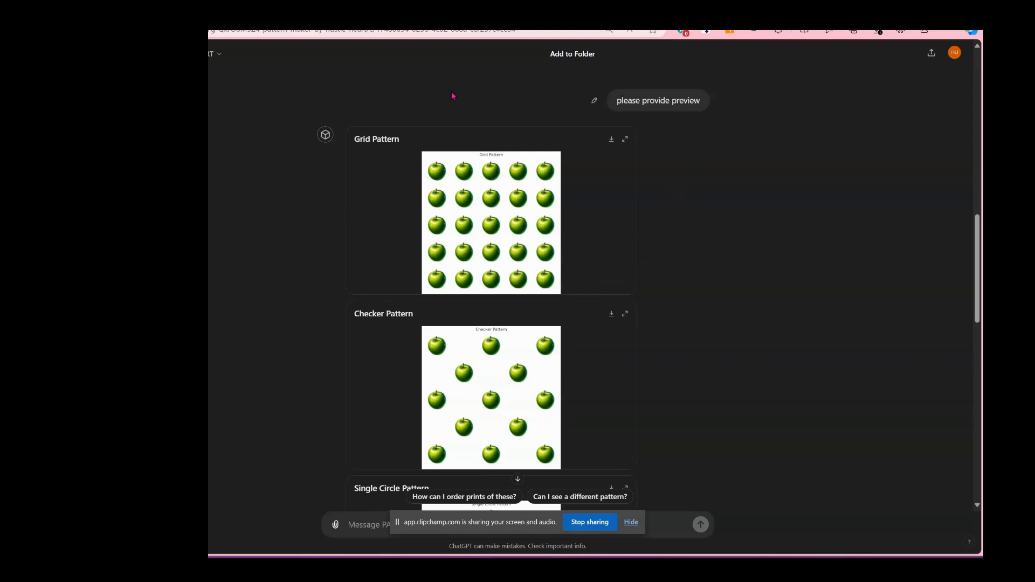
mouse_move(572, 538)
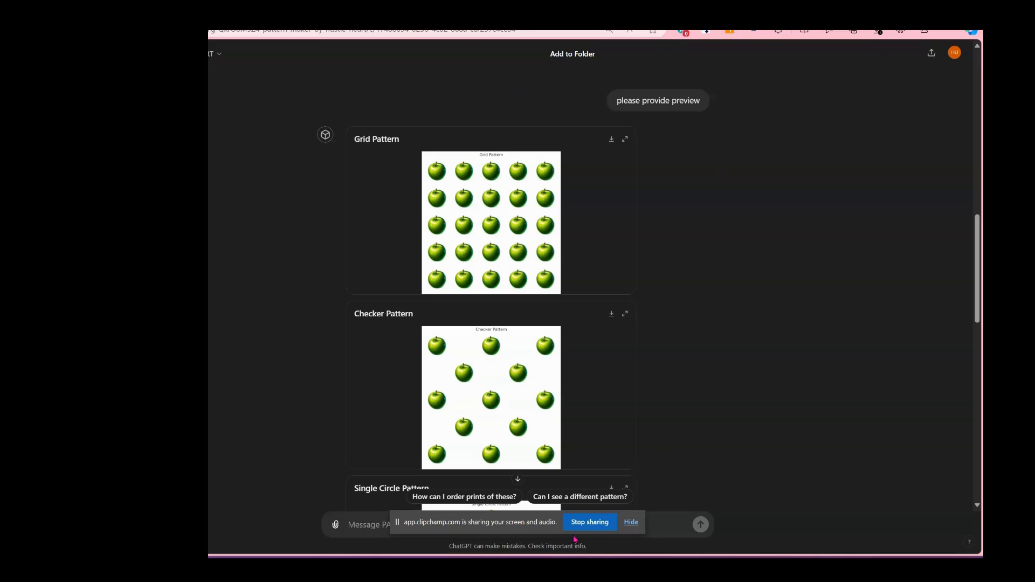